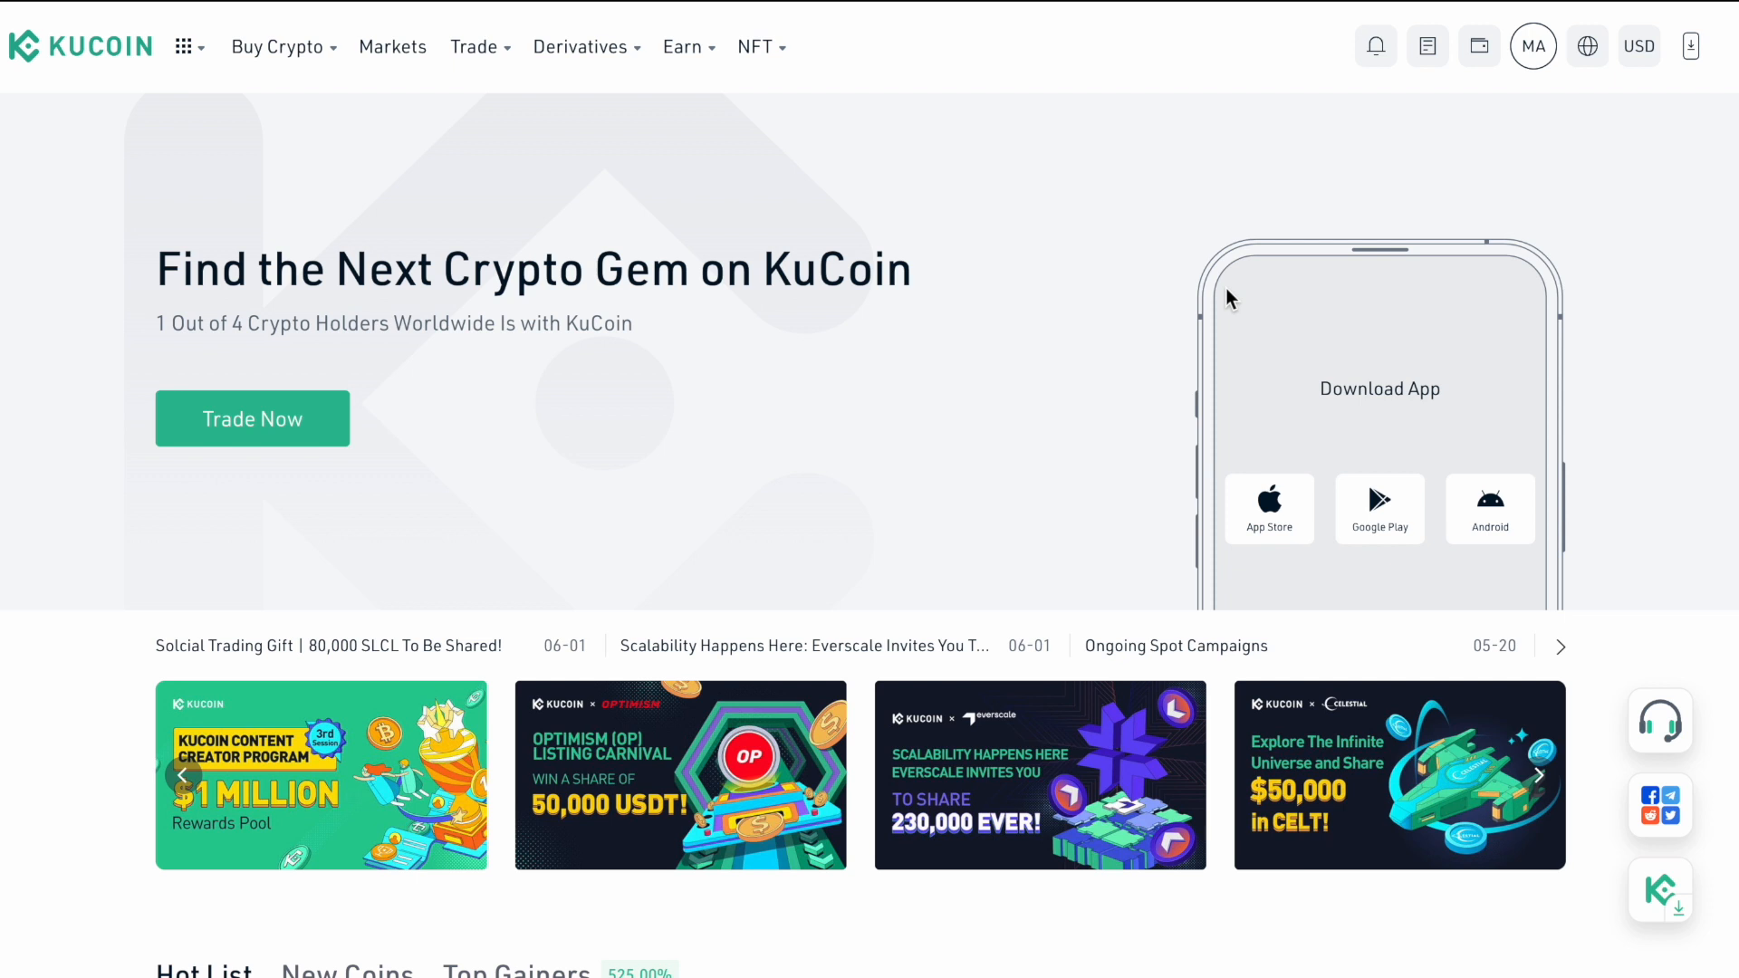
mouse_move(1546, 90)
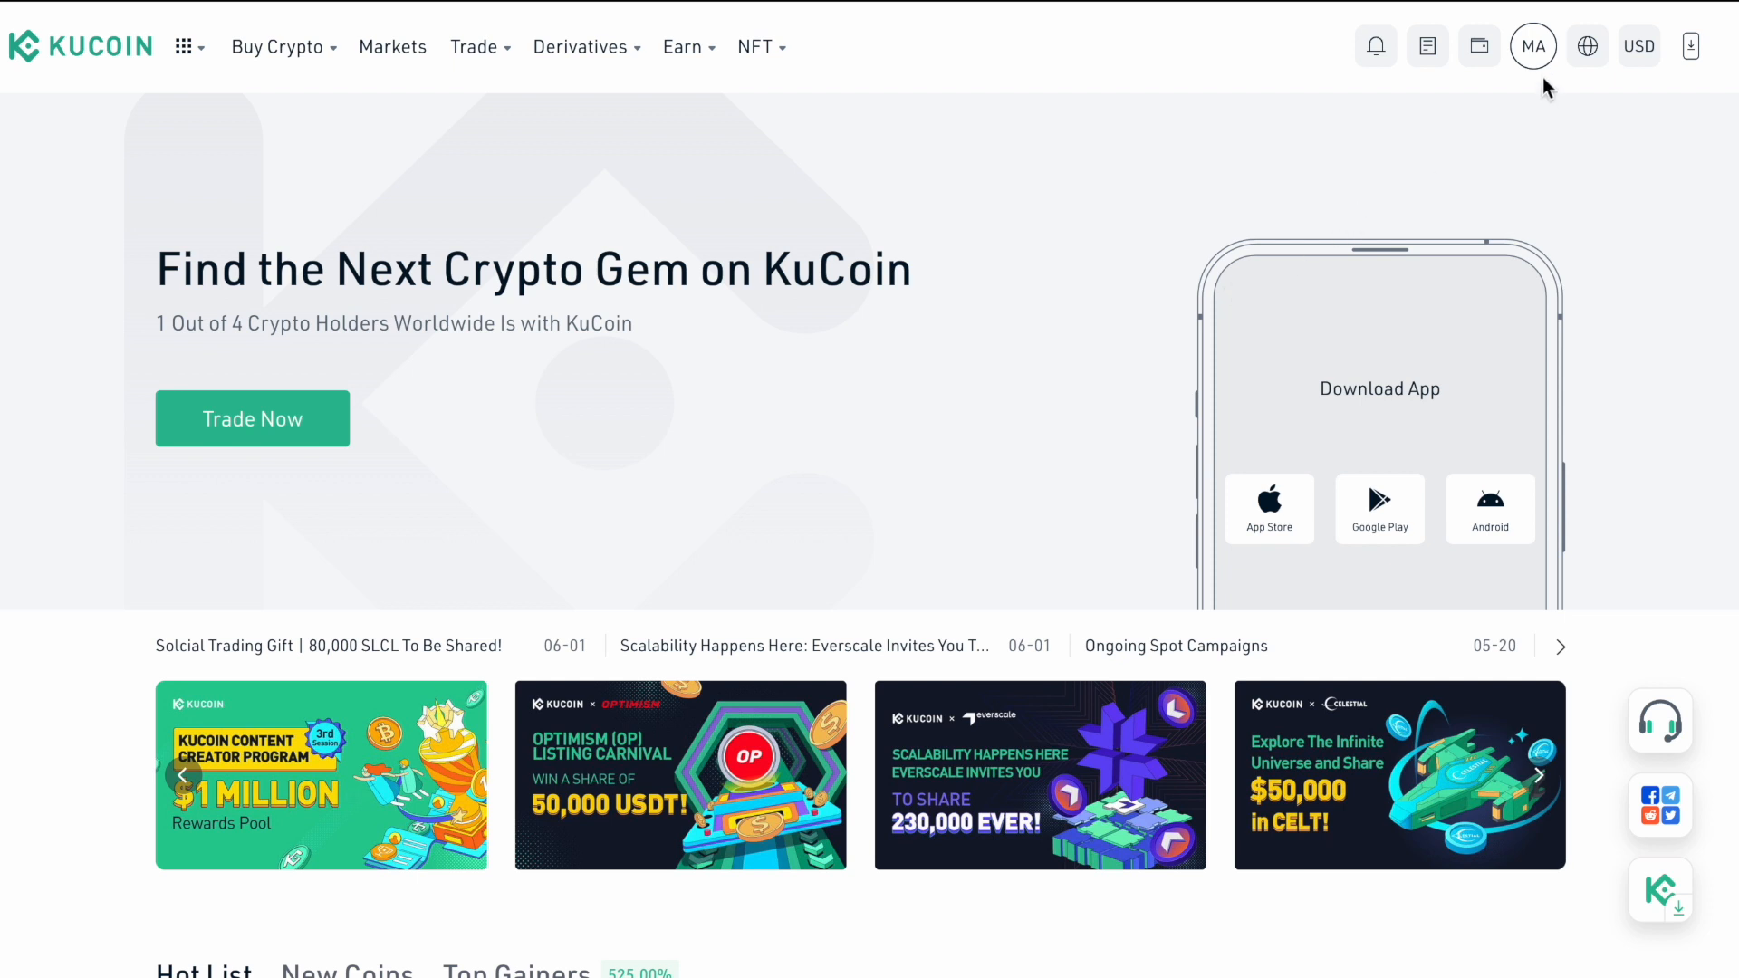
Open API Management from the MA account avatar menu.
click(1532, 45)
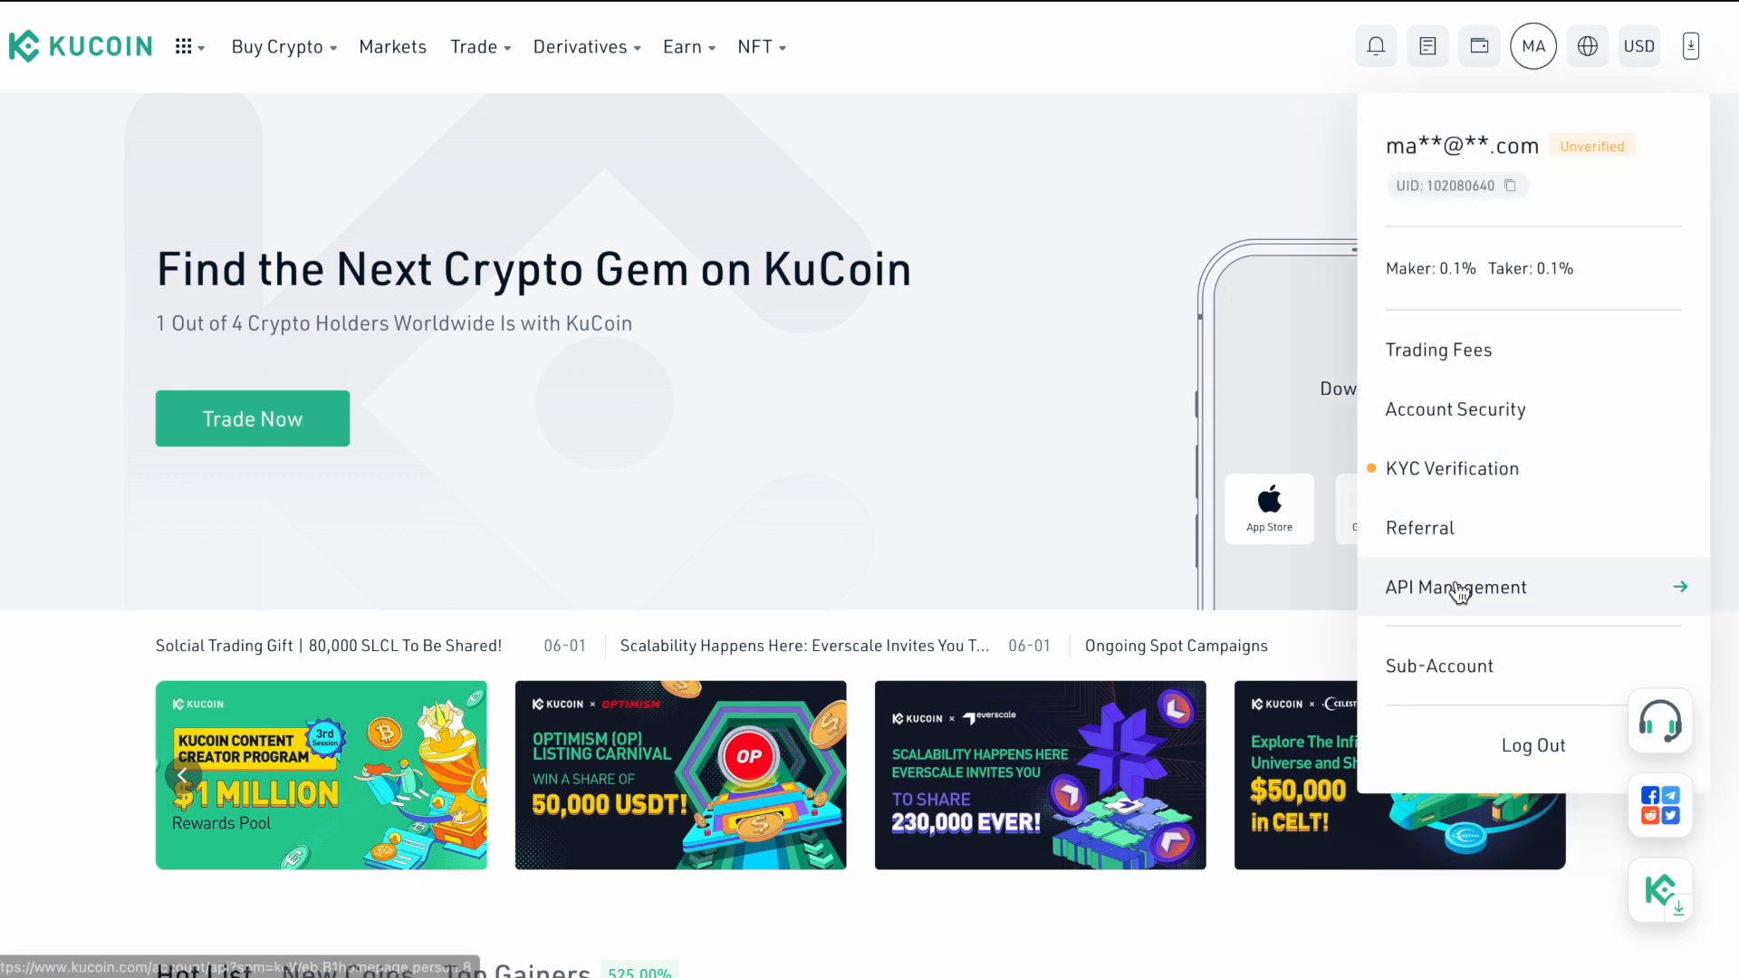
click(1455, 587)
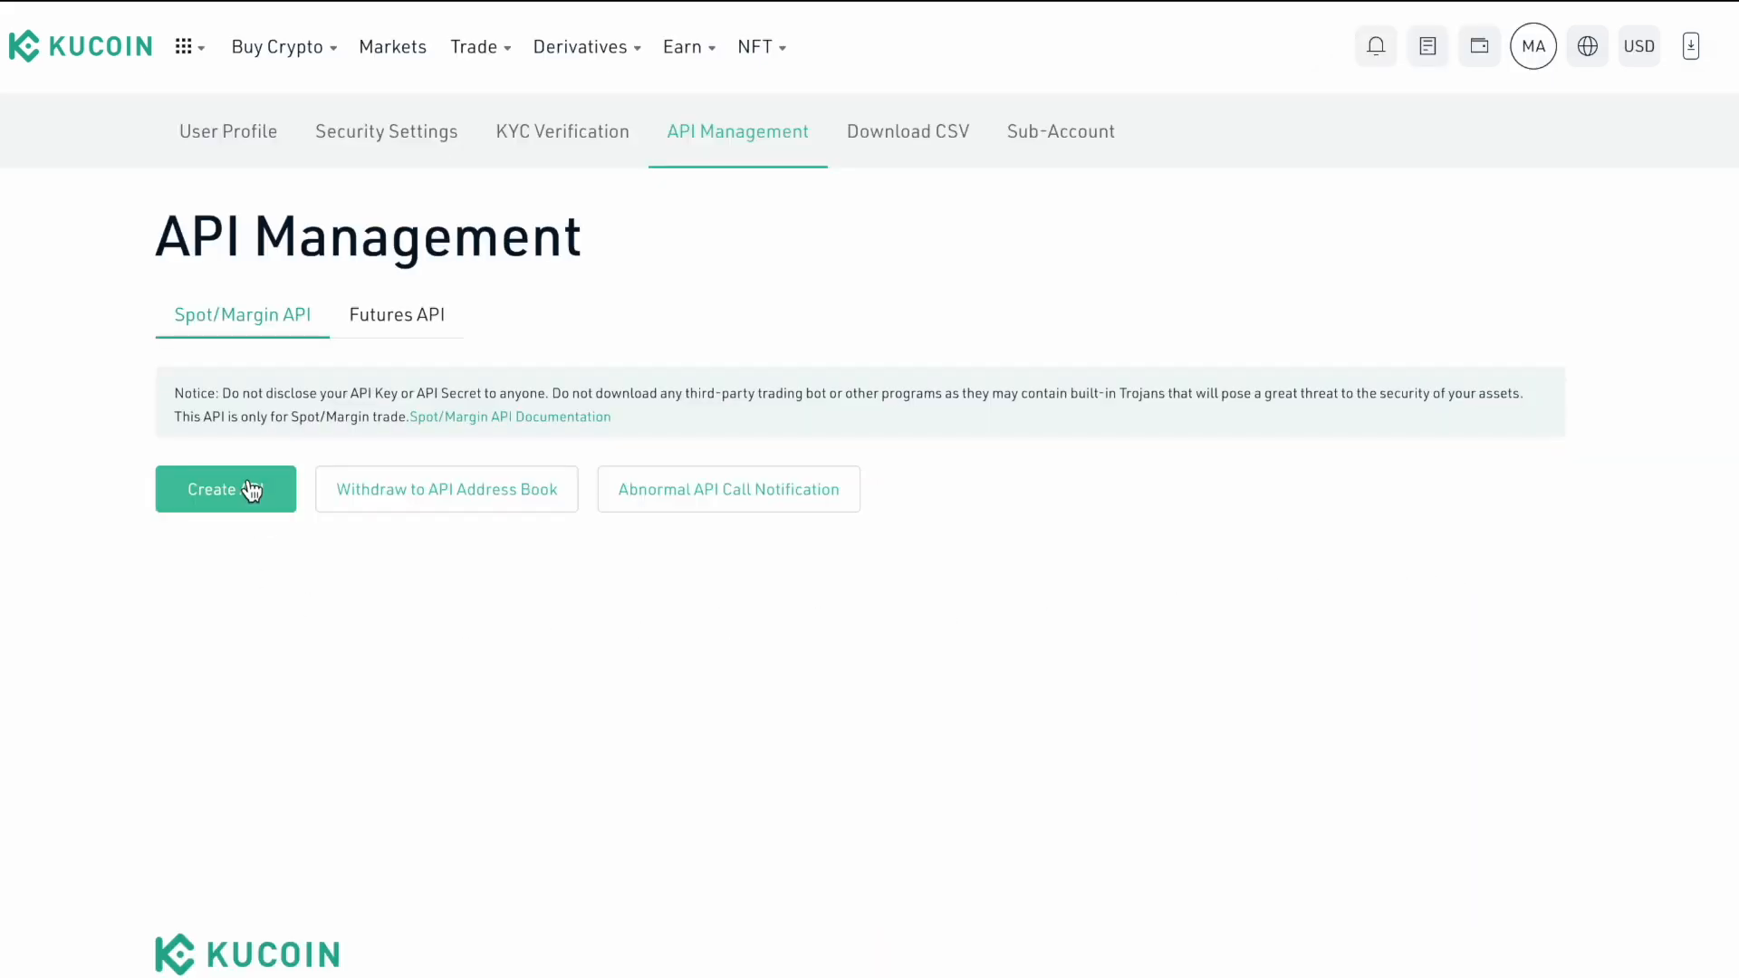
Create an API key named 'CoinPanel' with Trade permission and no IP restriction, and submit.
click(226, 489)
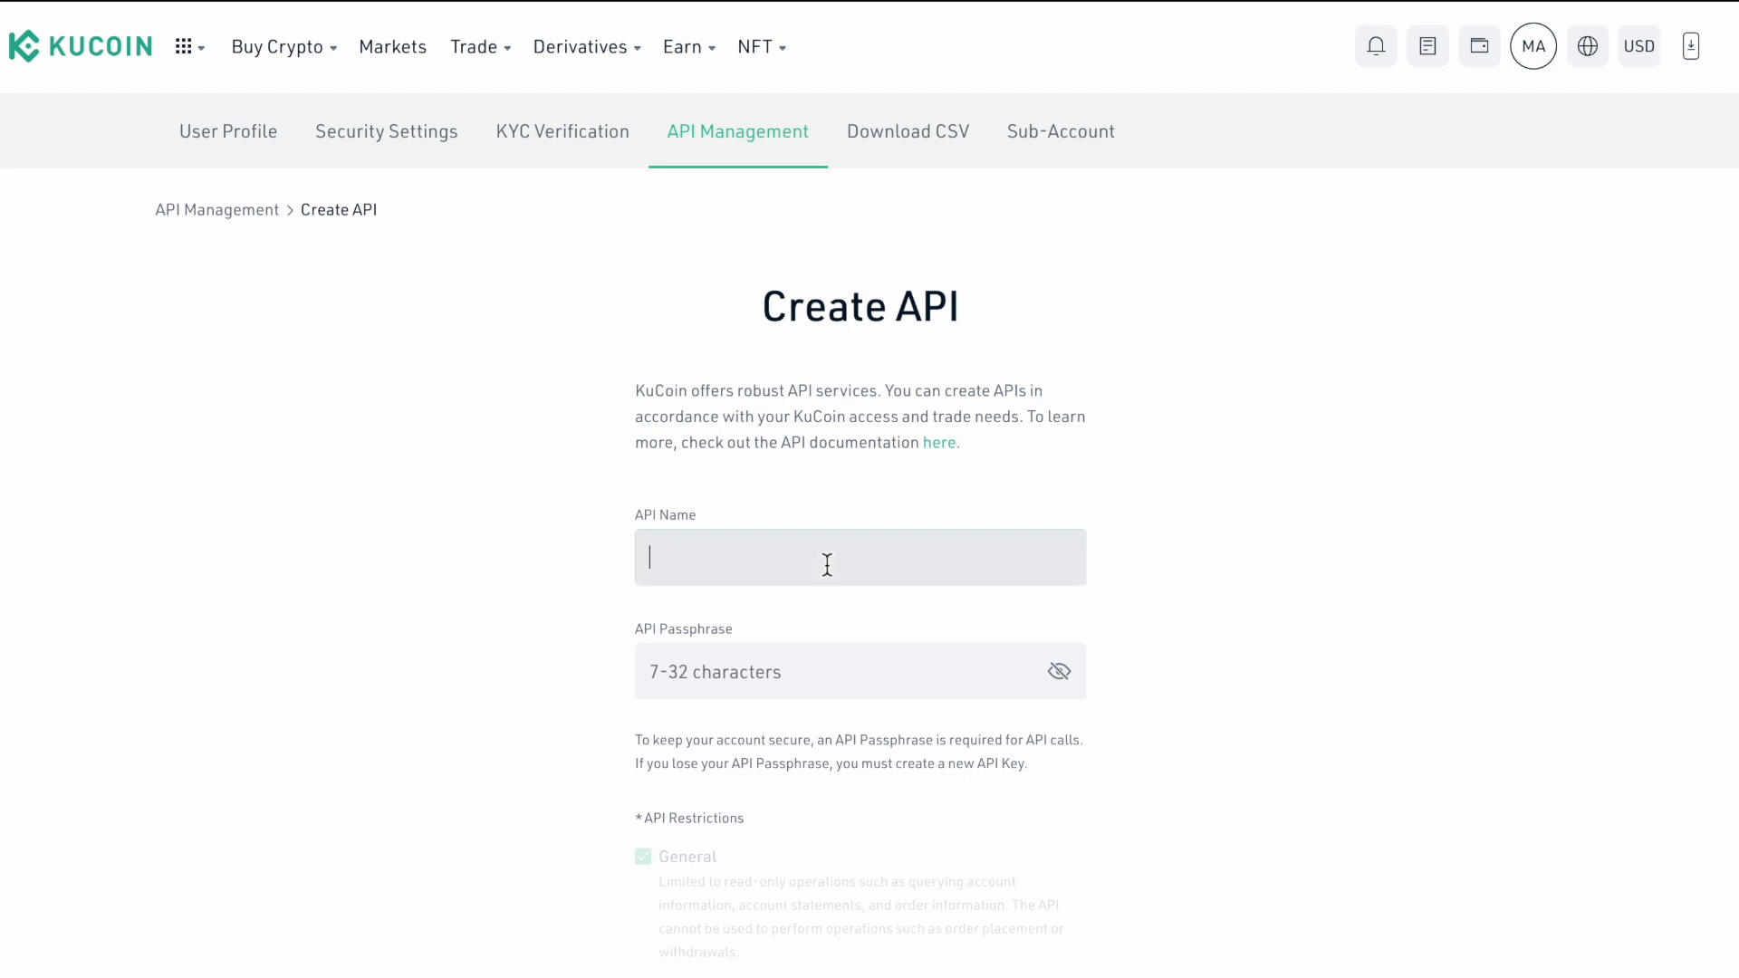
text(CoinPanel)
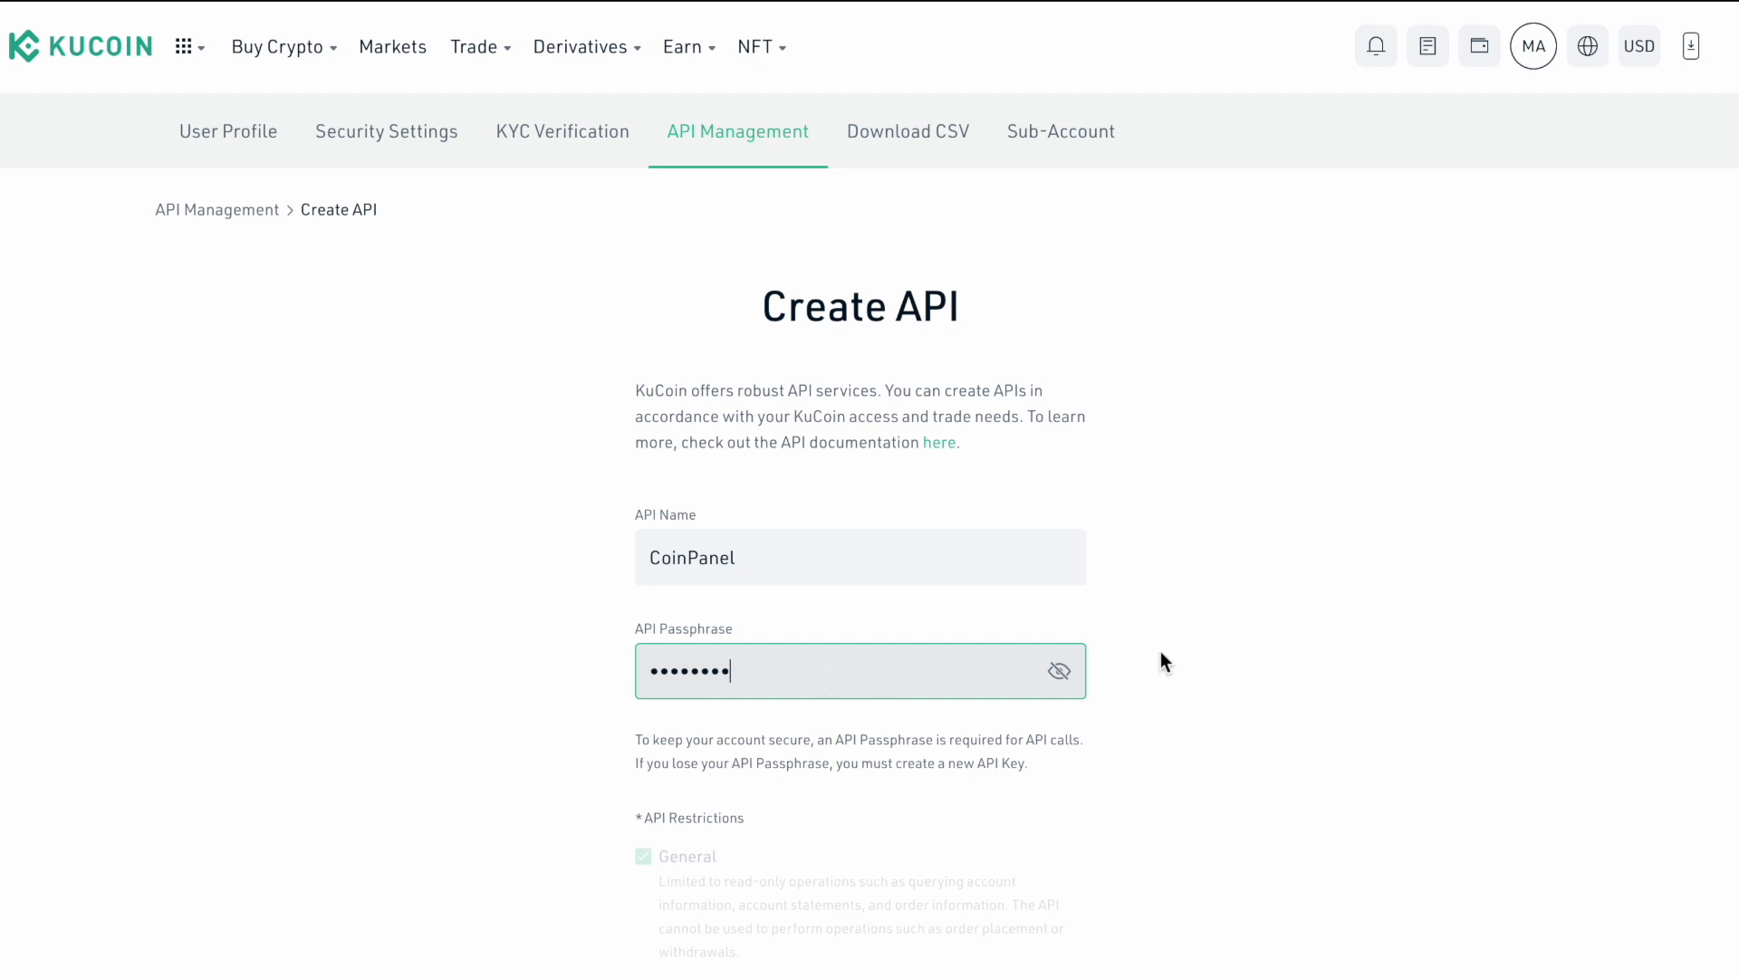
scroll(down, 3)
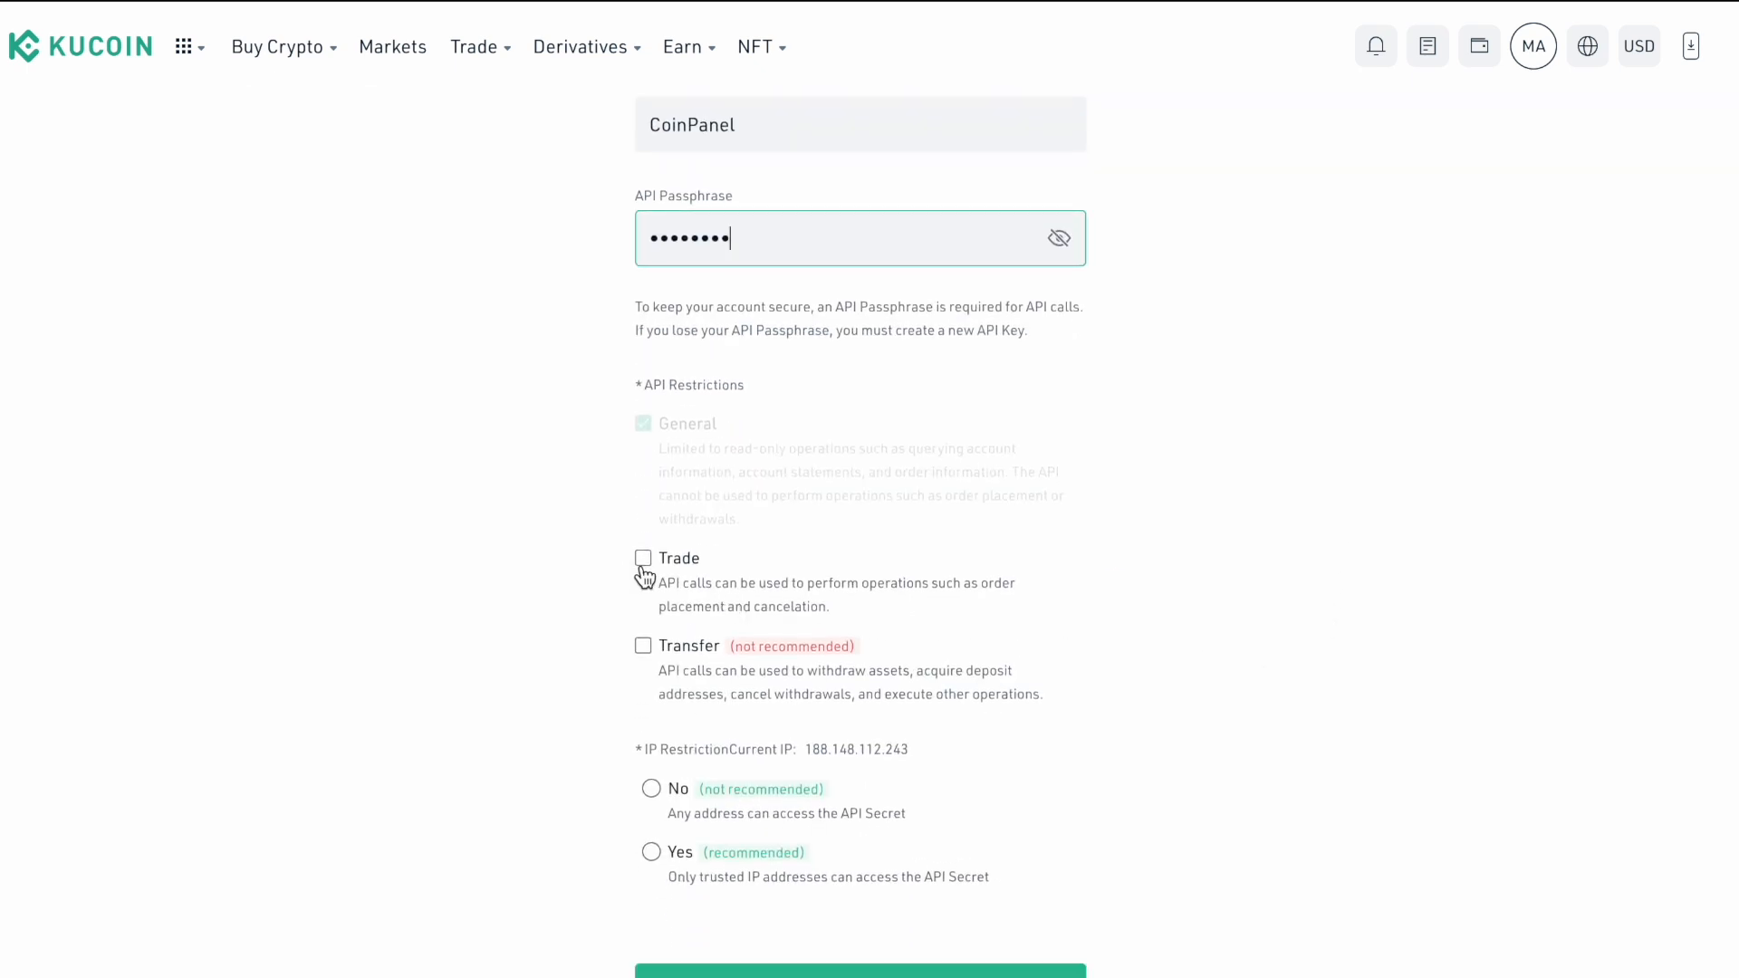
click(642, 558)
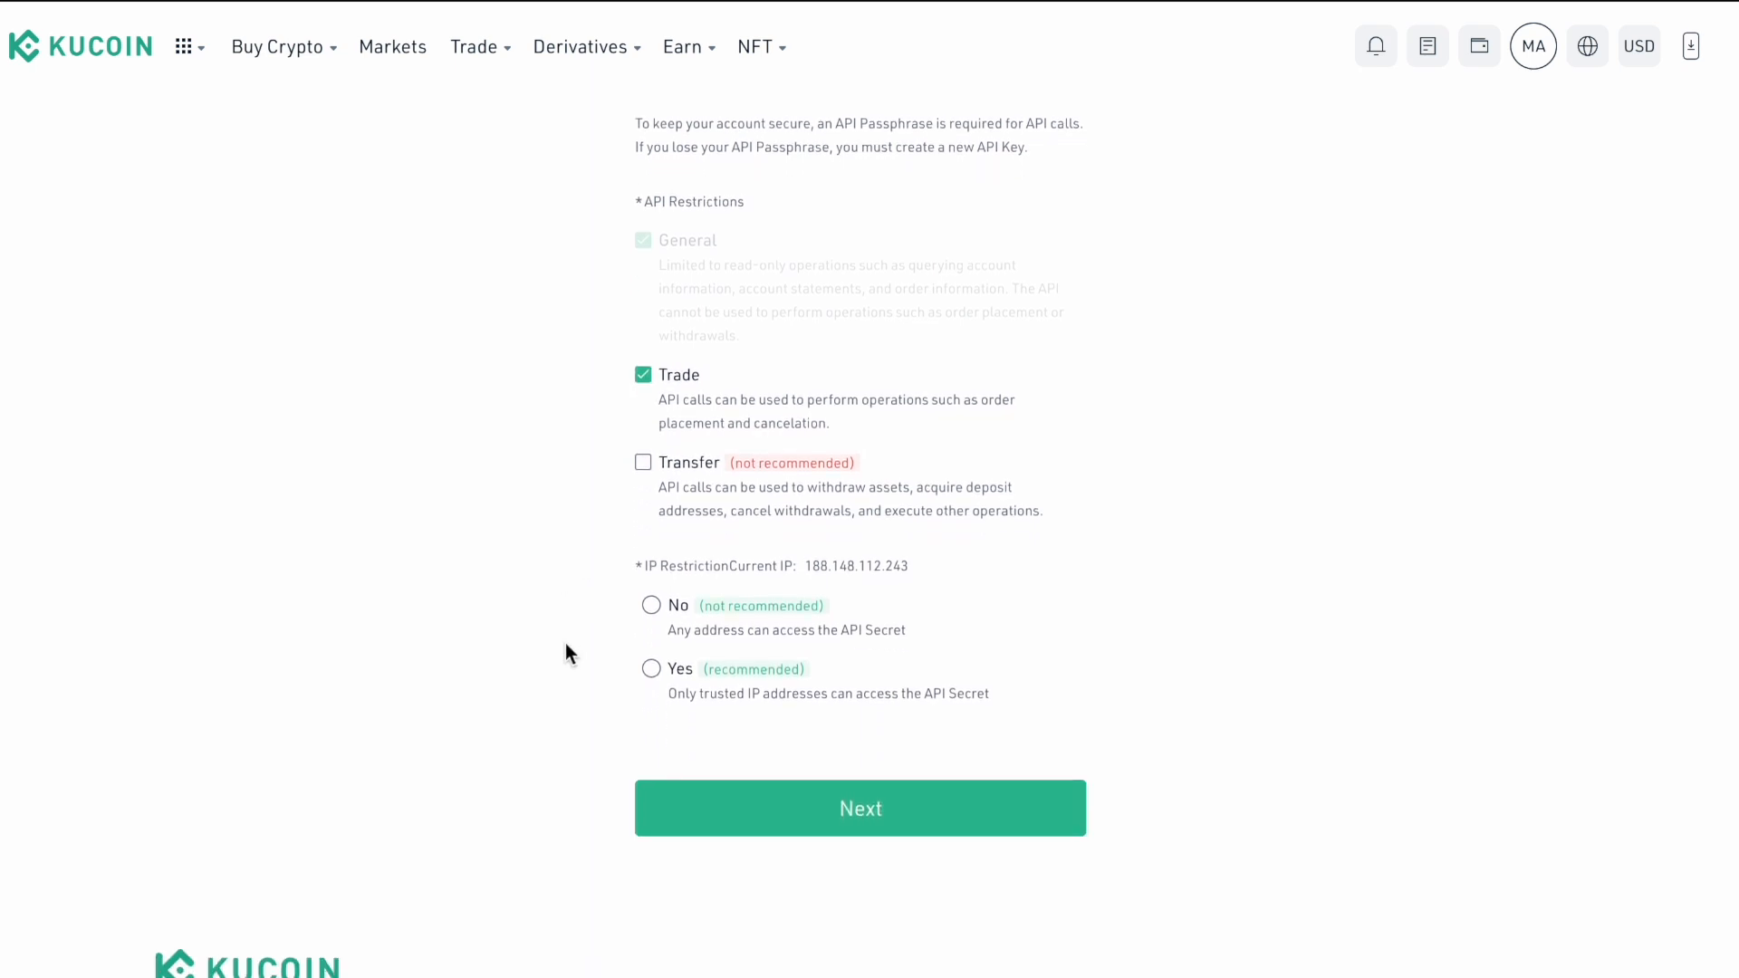
mouse_move(652, 605)
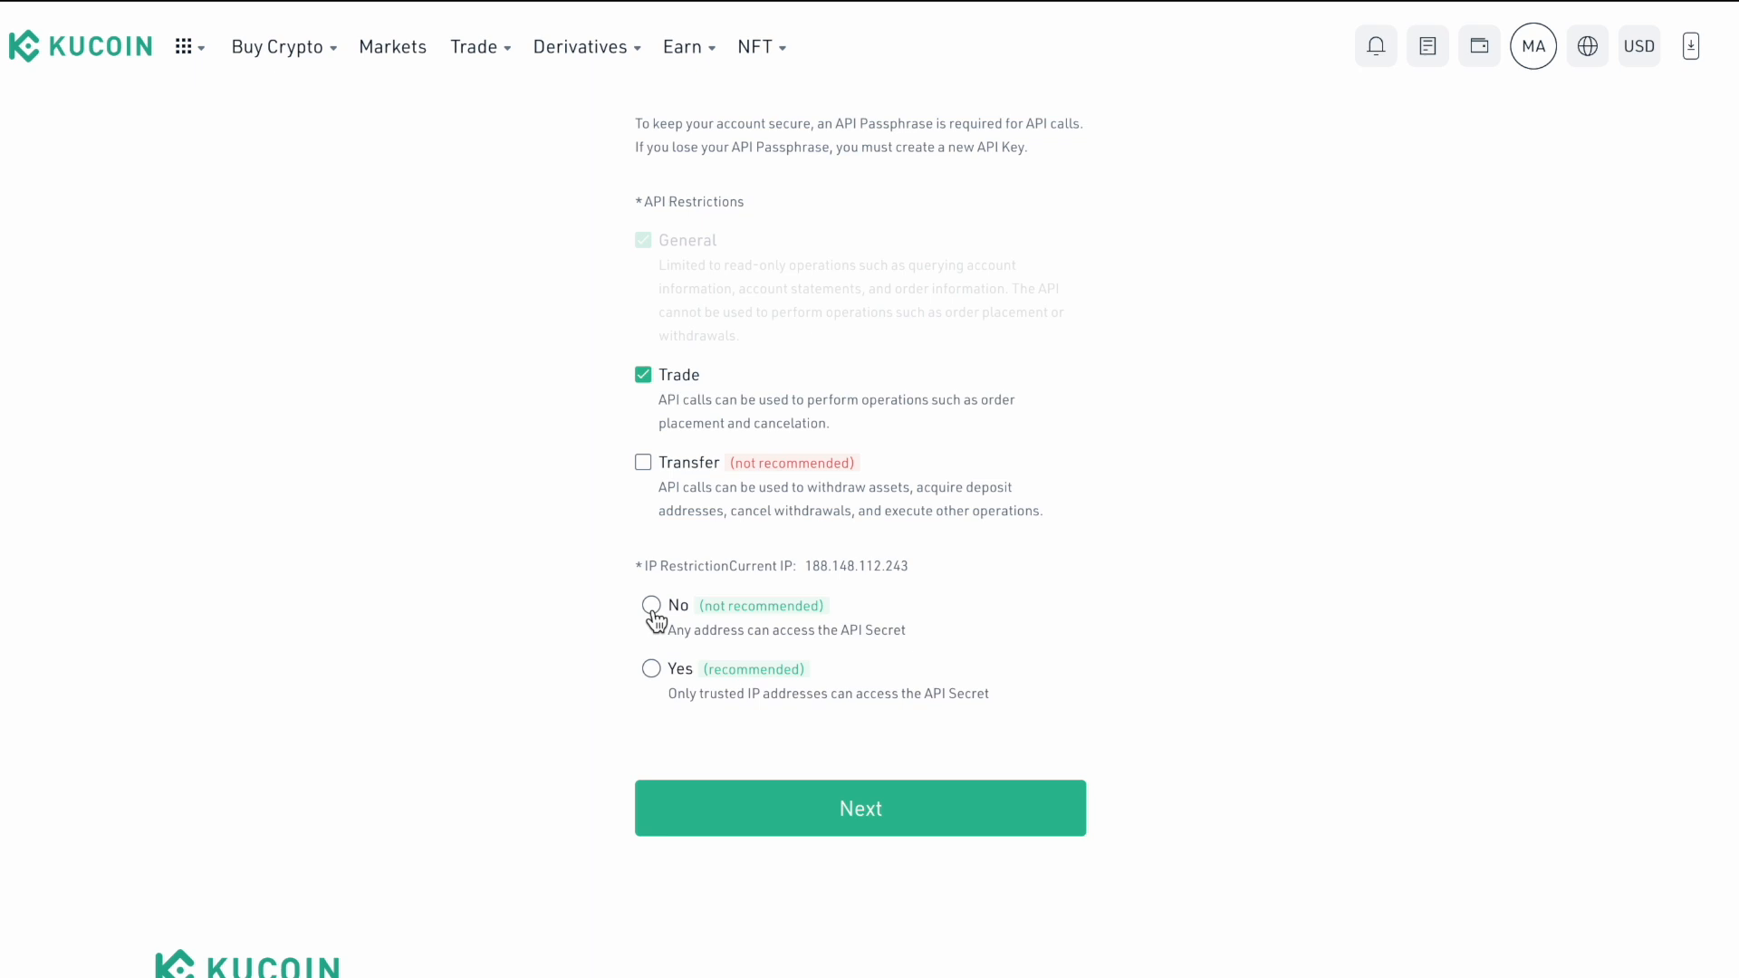
click(651, 606)
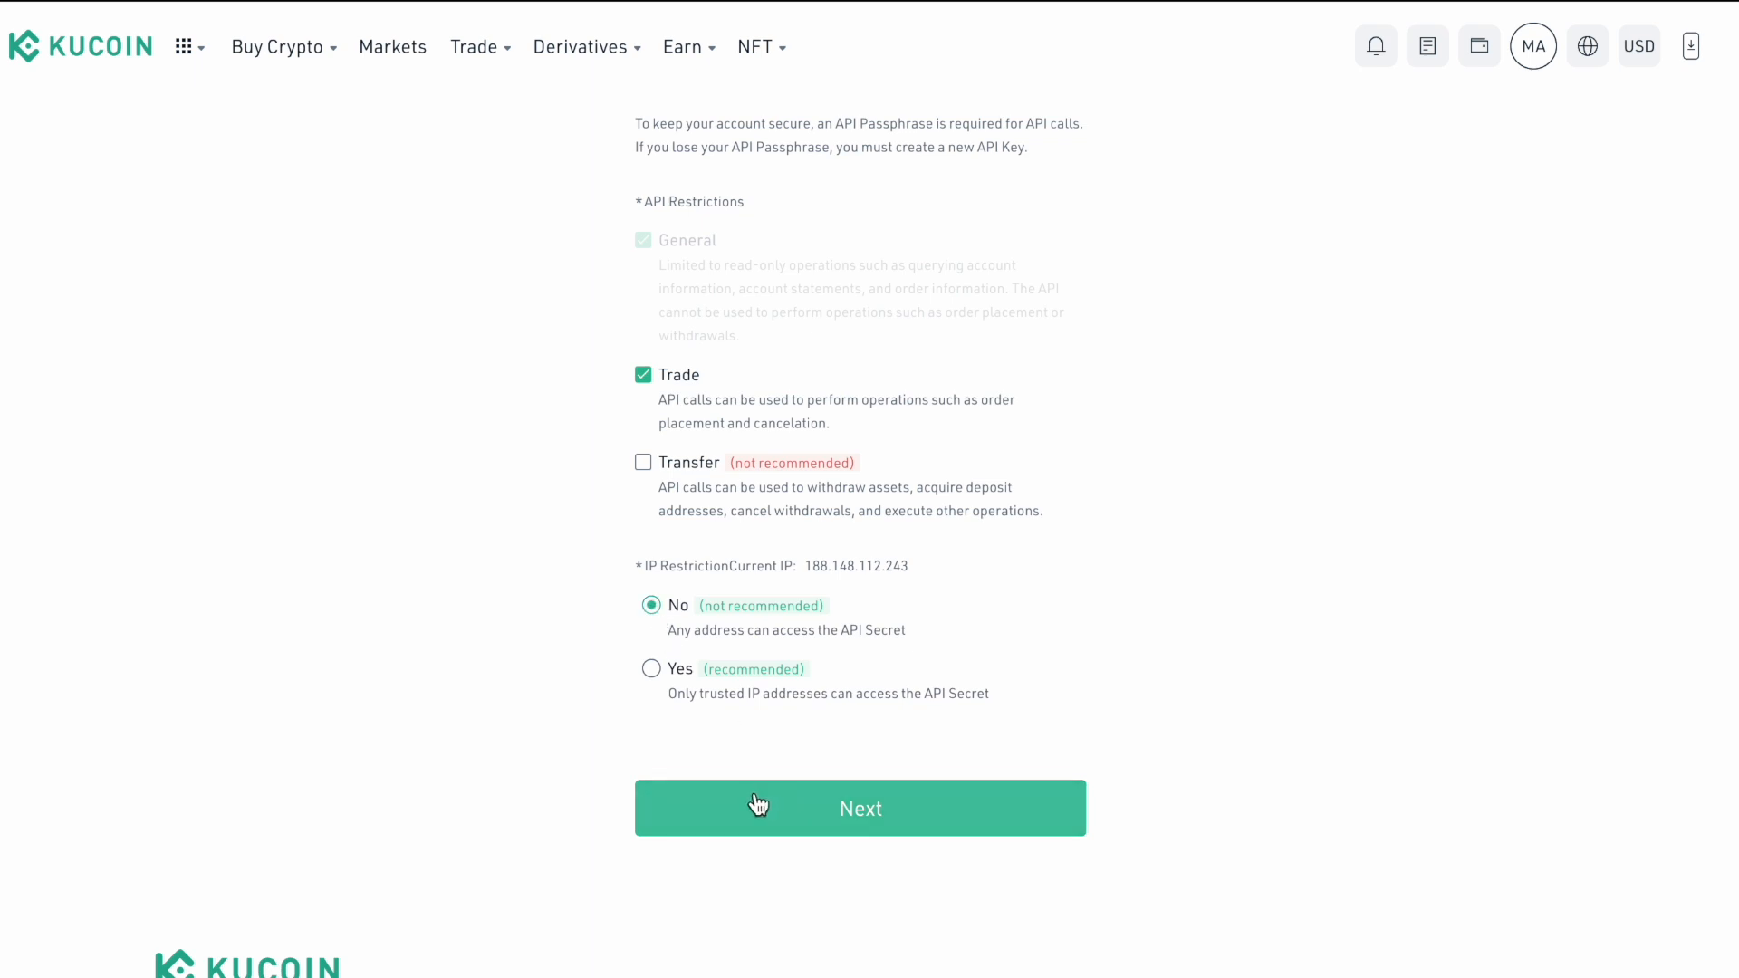
click(859, 807)
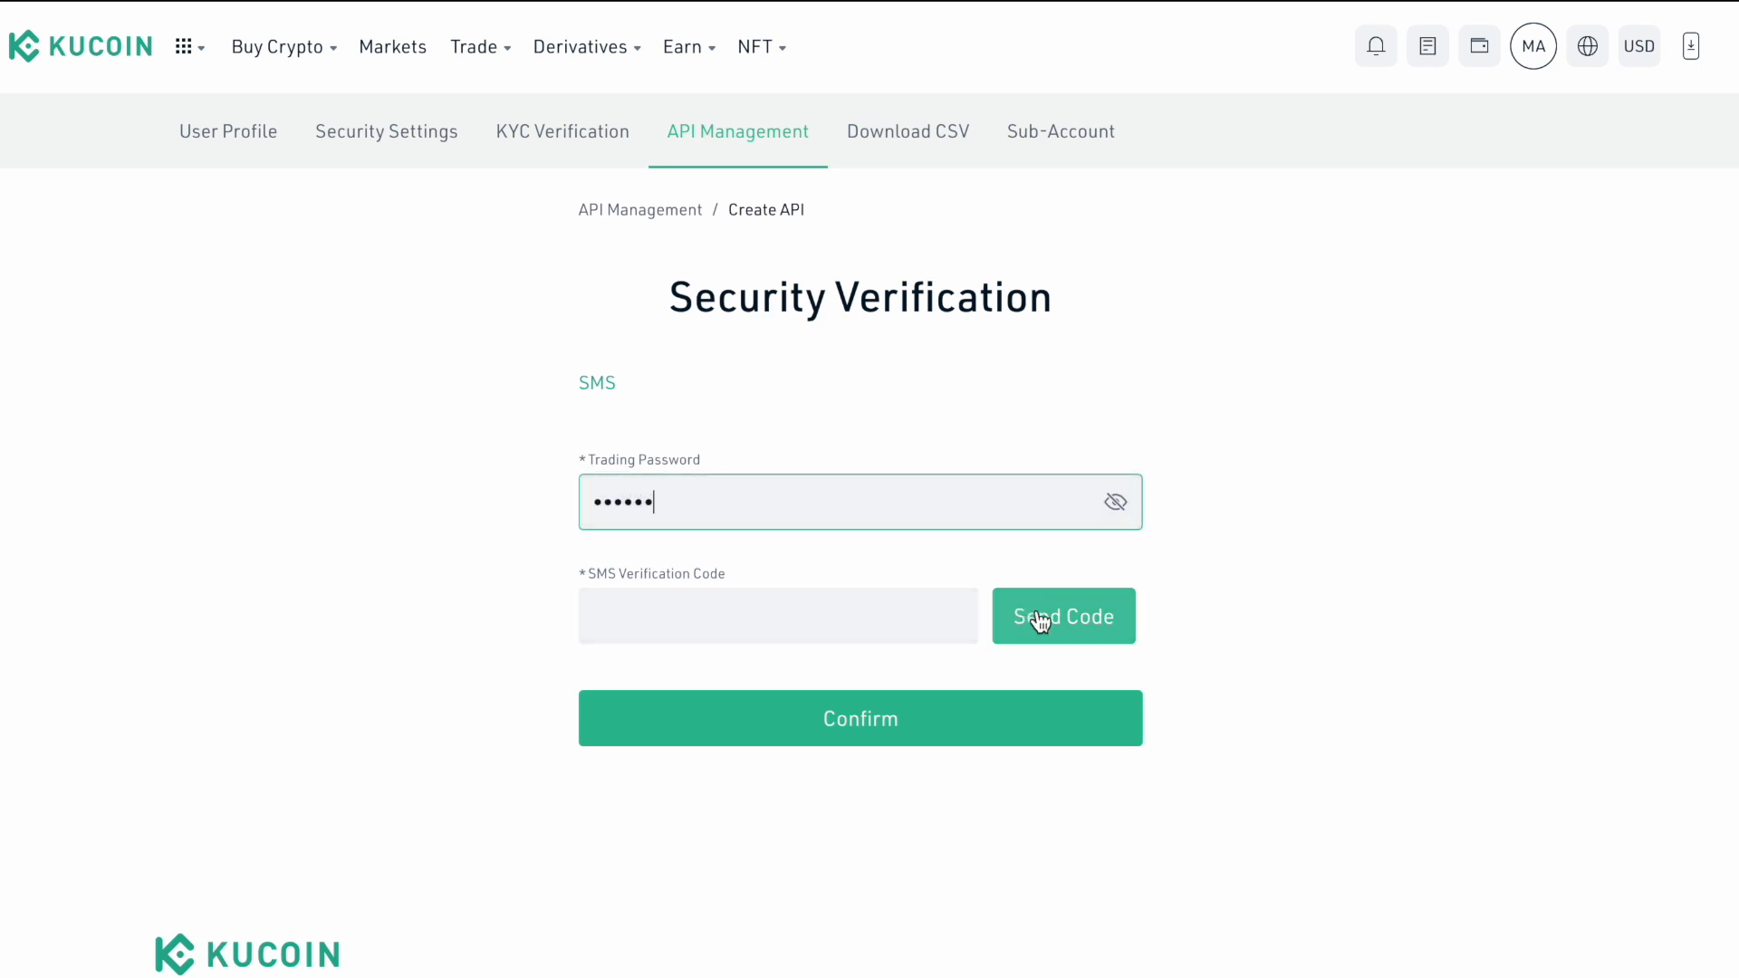
click(1061, 616)
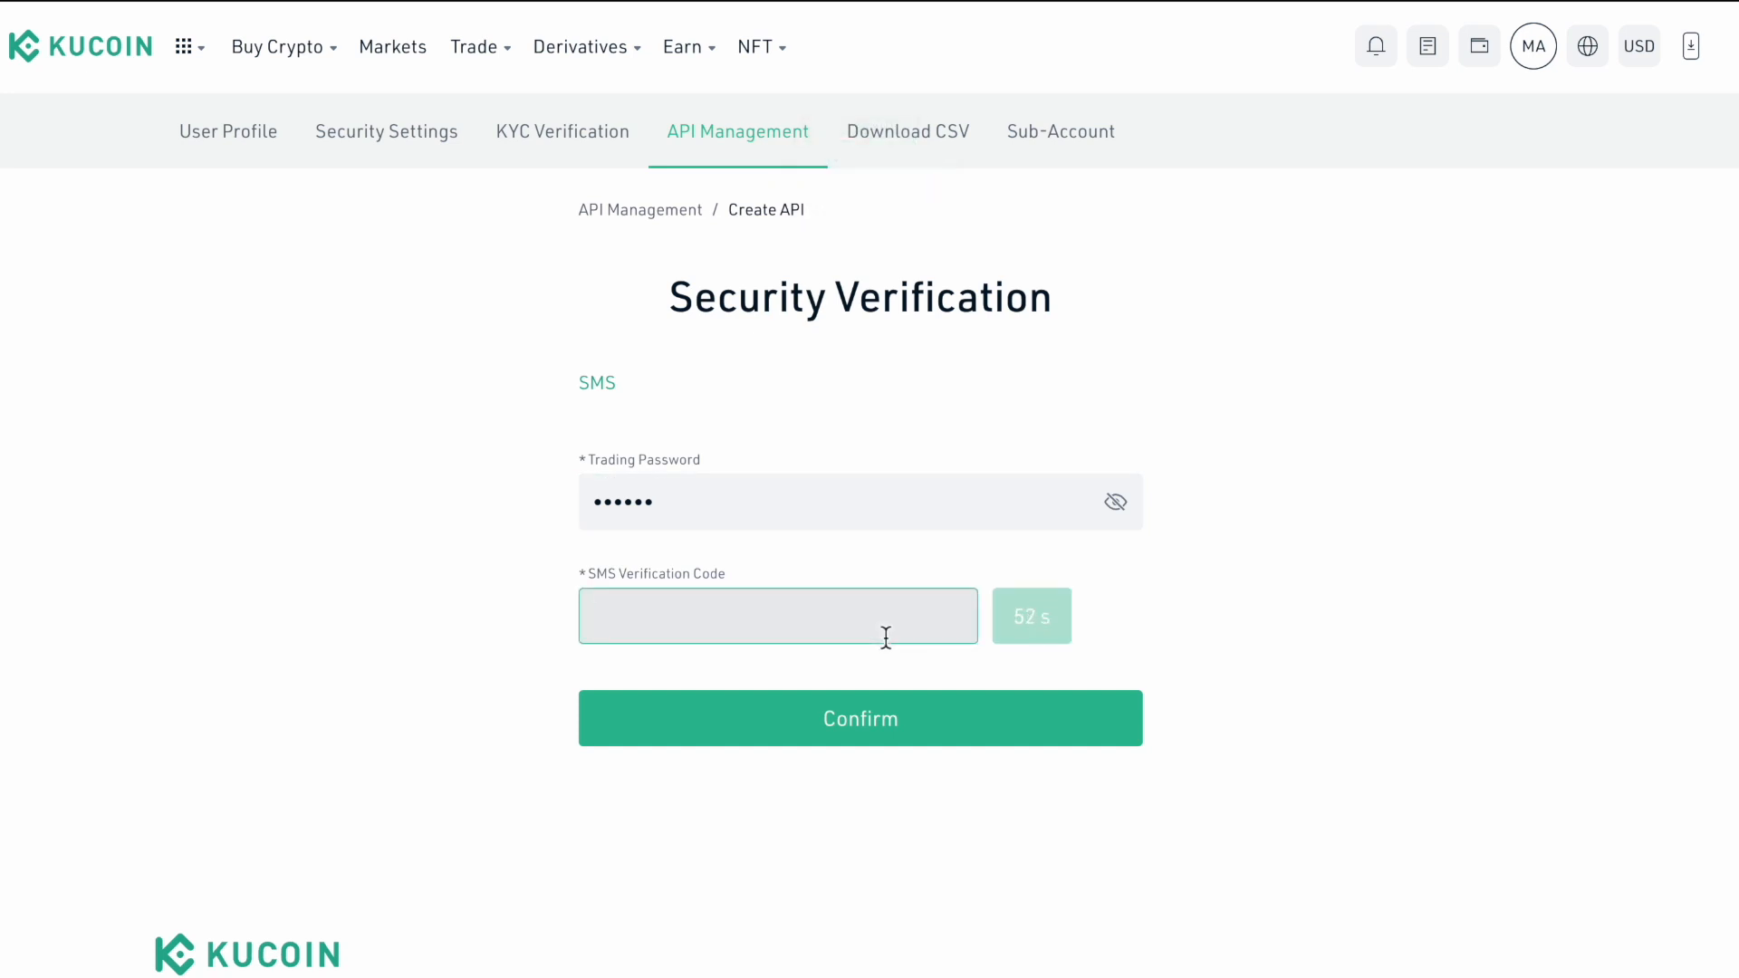
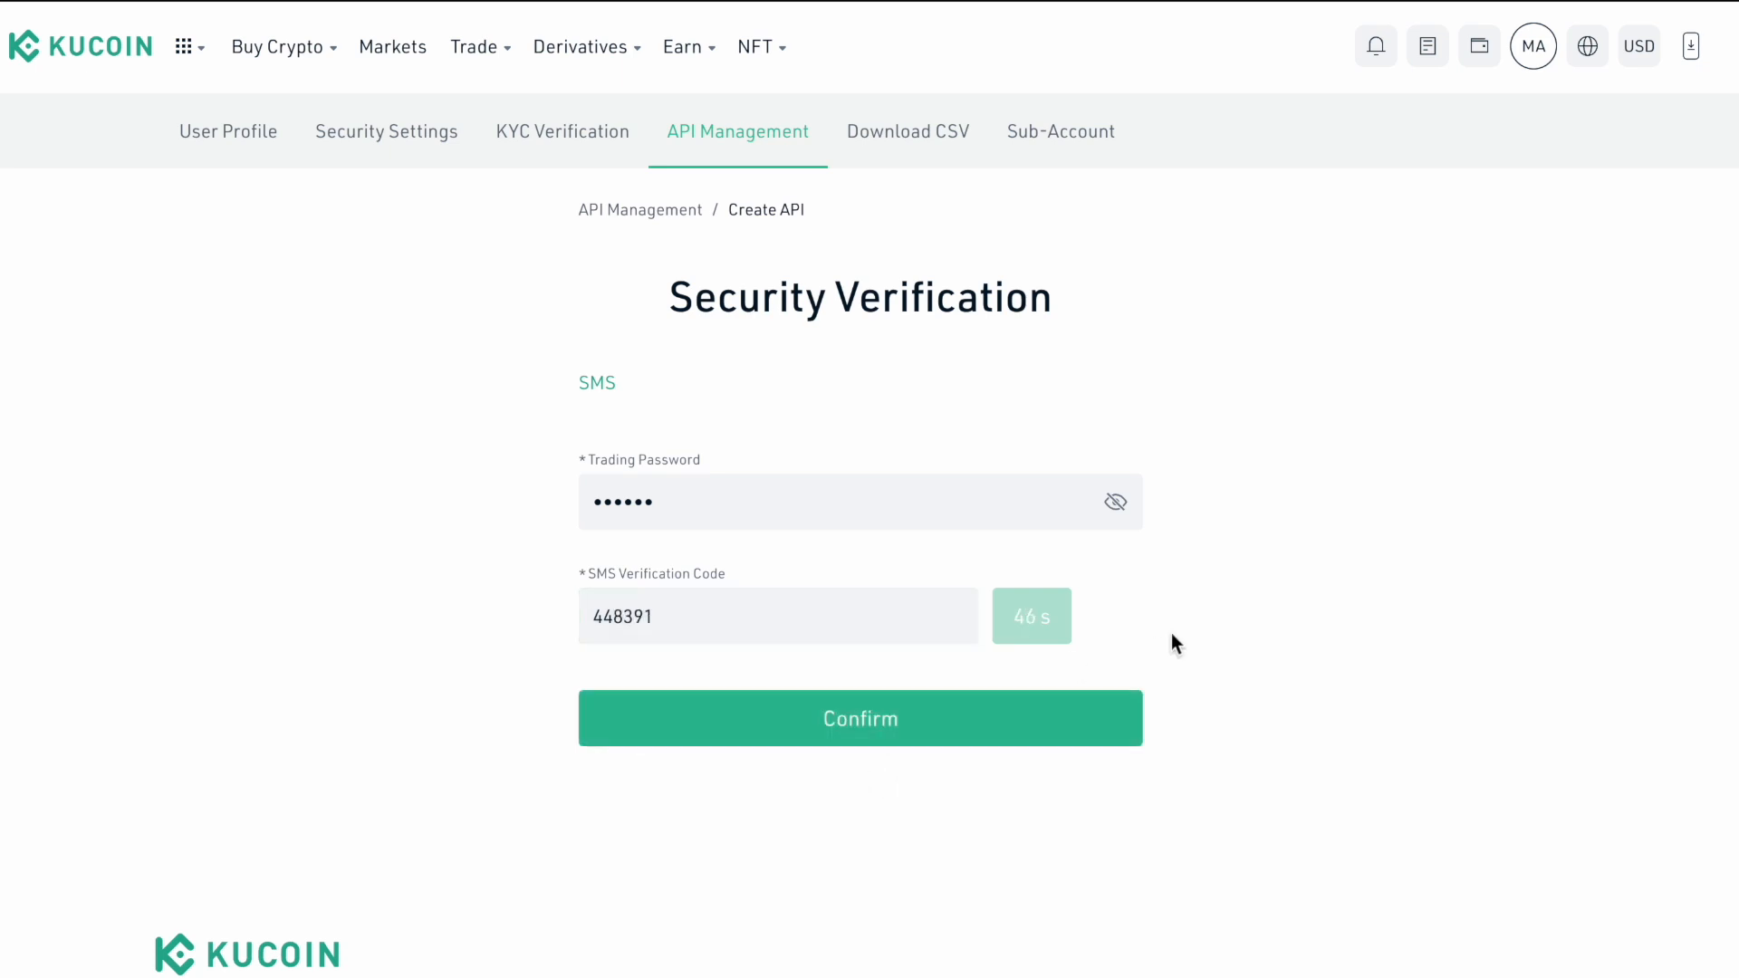
click(859, 717)
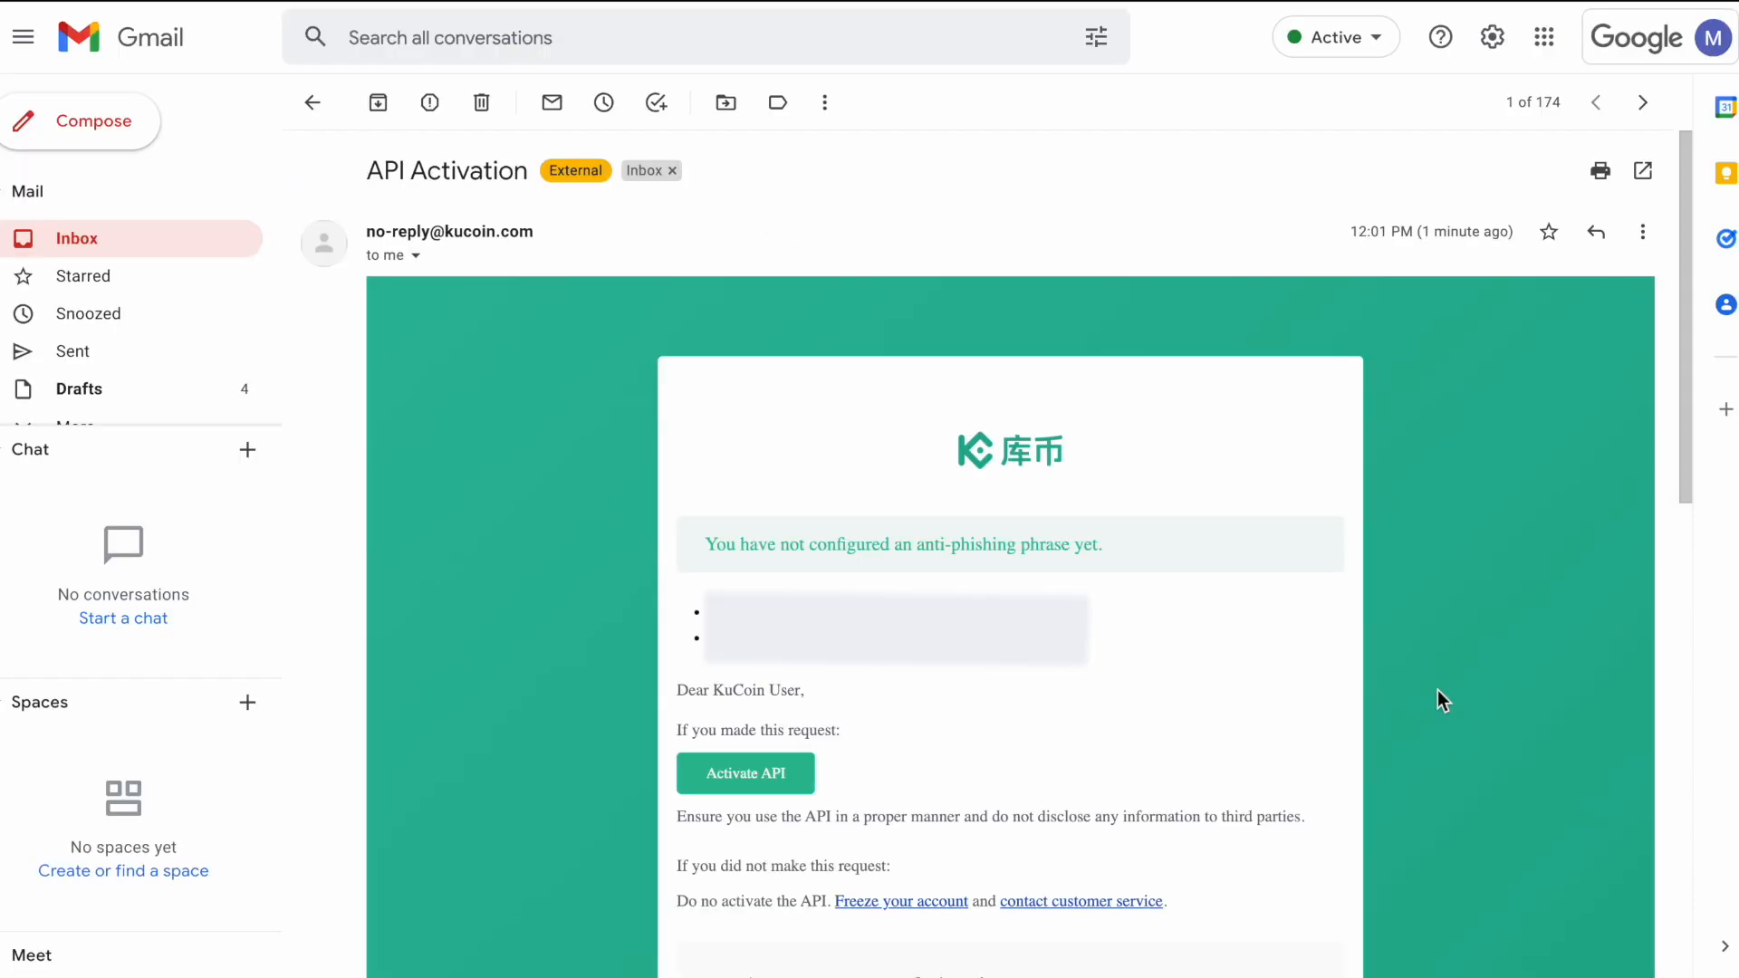
Activate the new API from the KuCoin email.
scroll(down, 3)
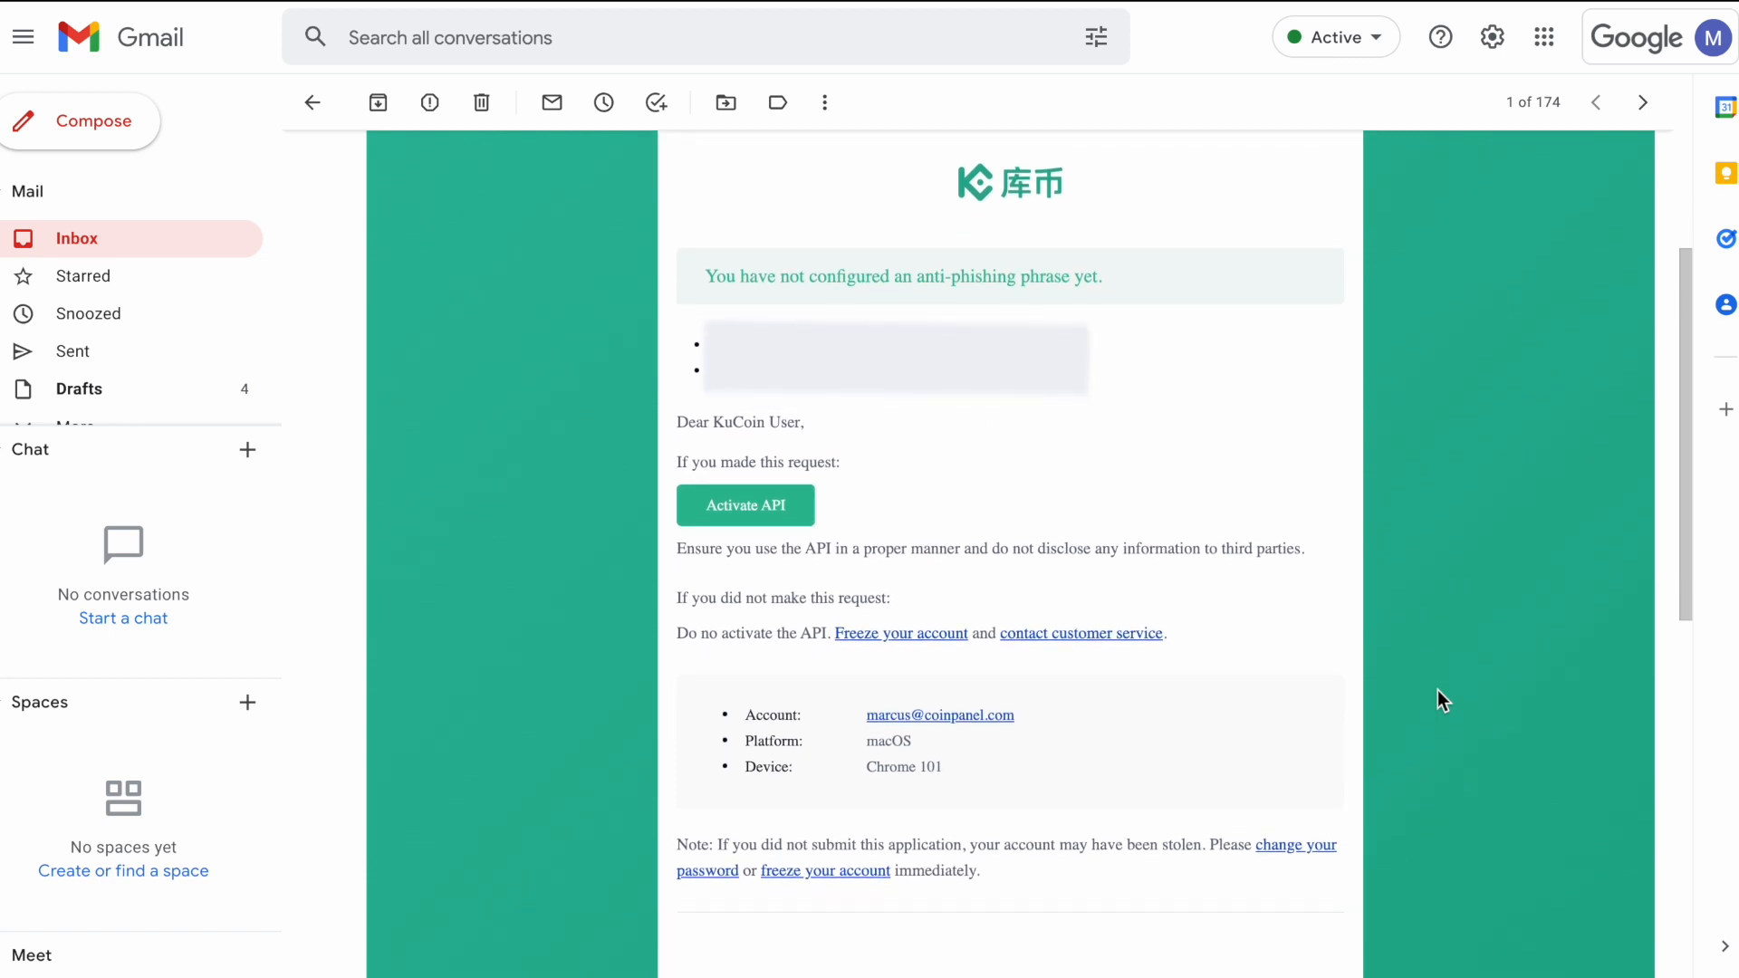
click(746, 505)
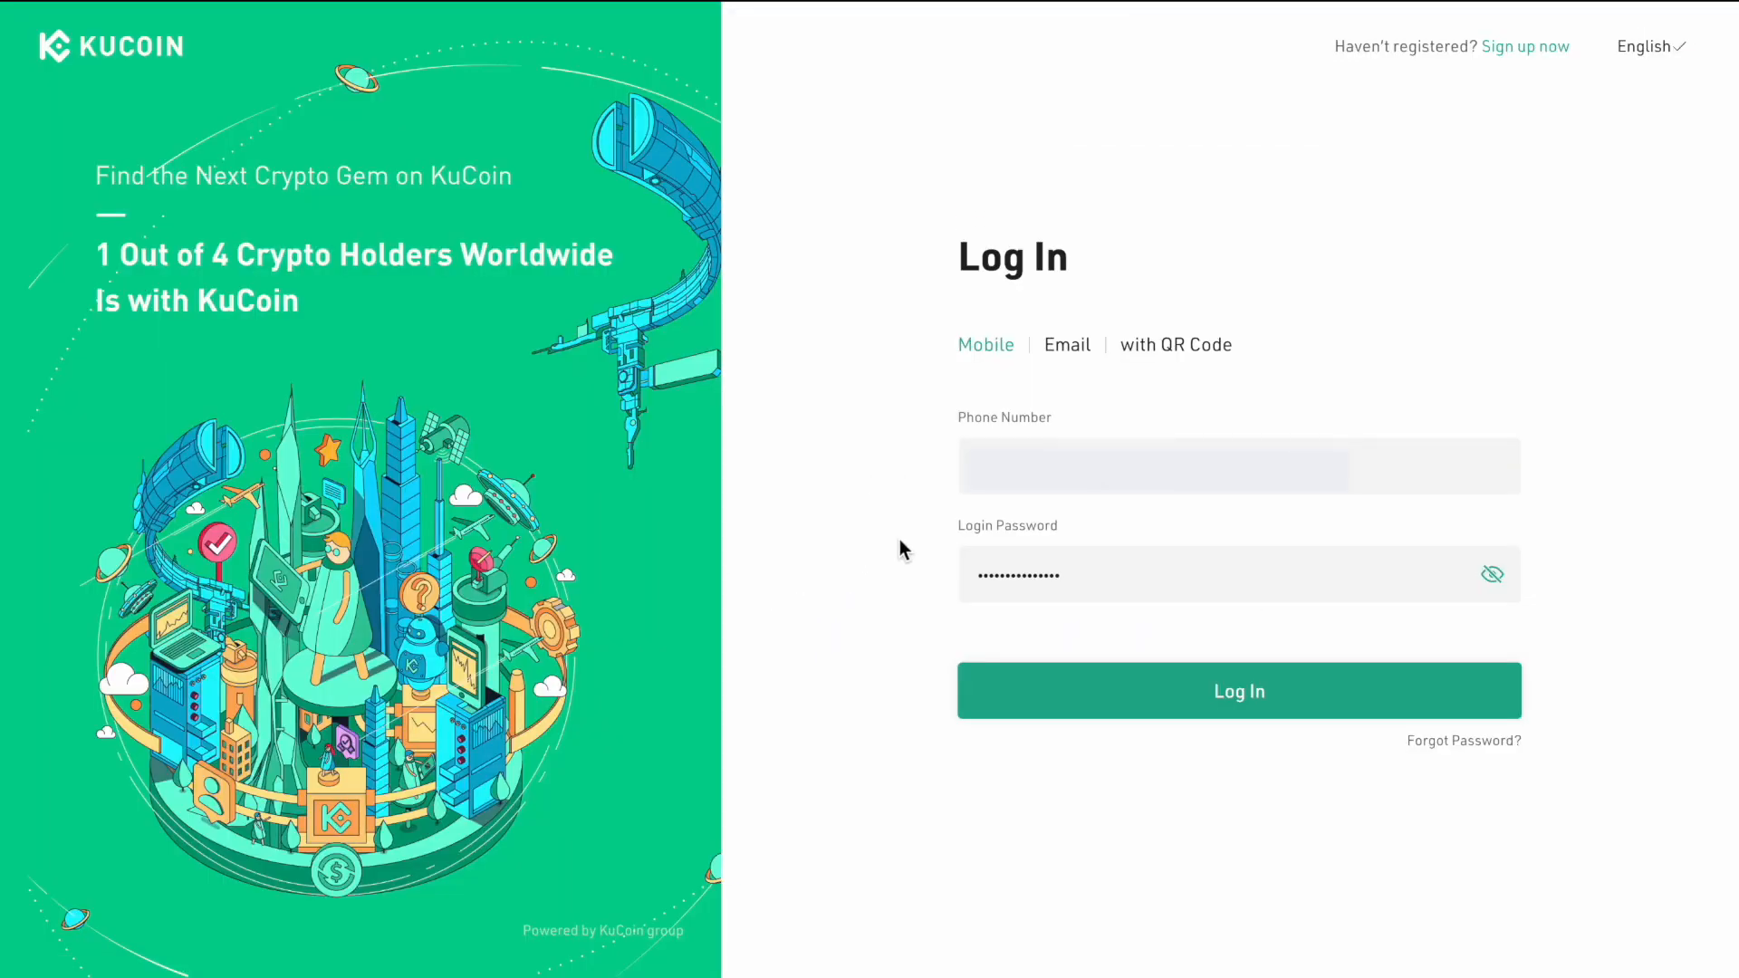
mouse_move(1092, 690)
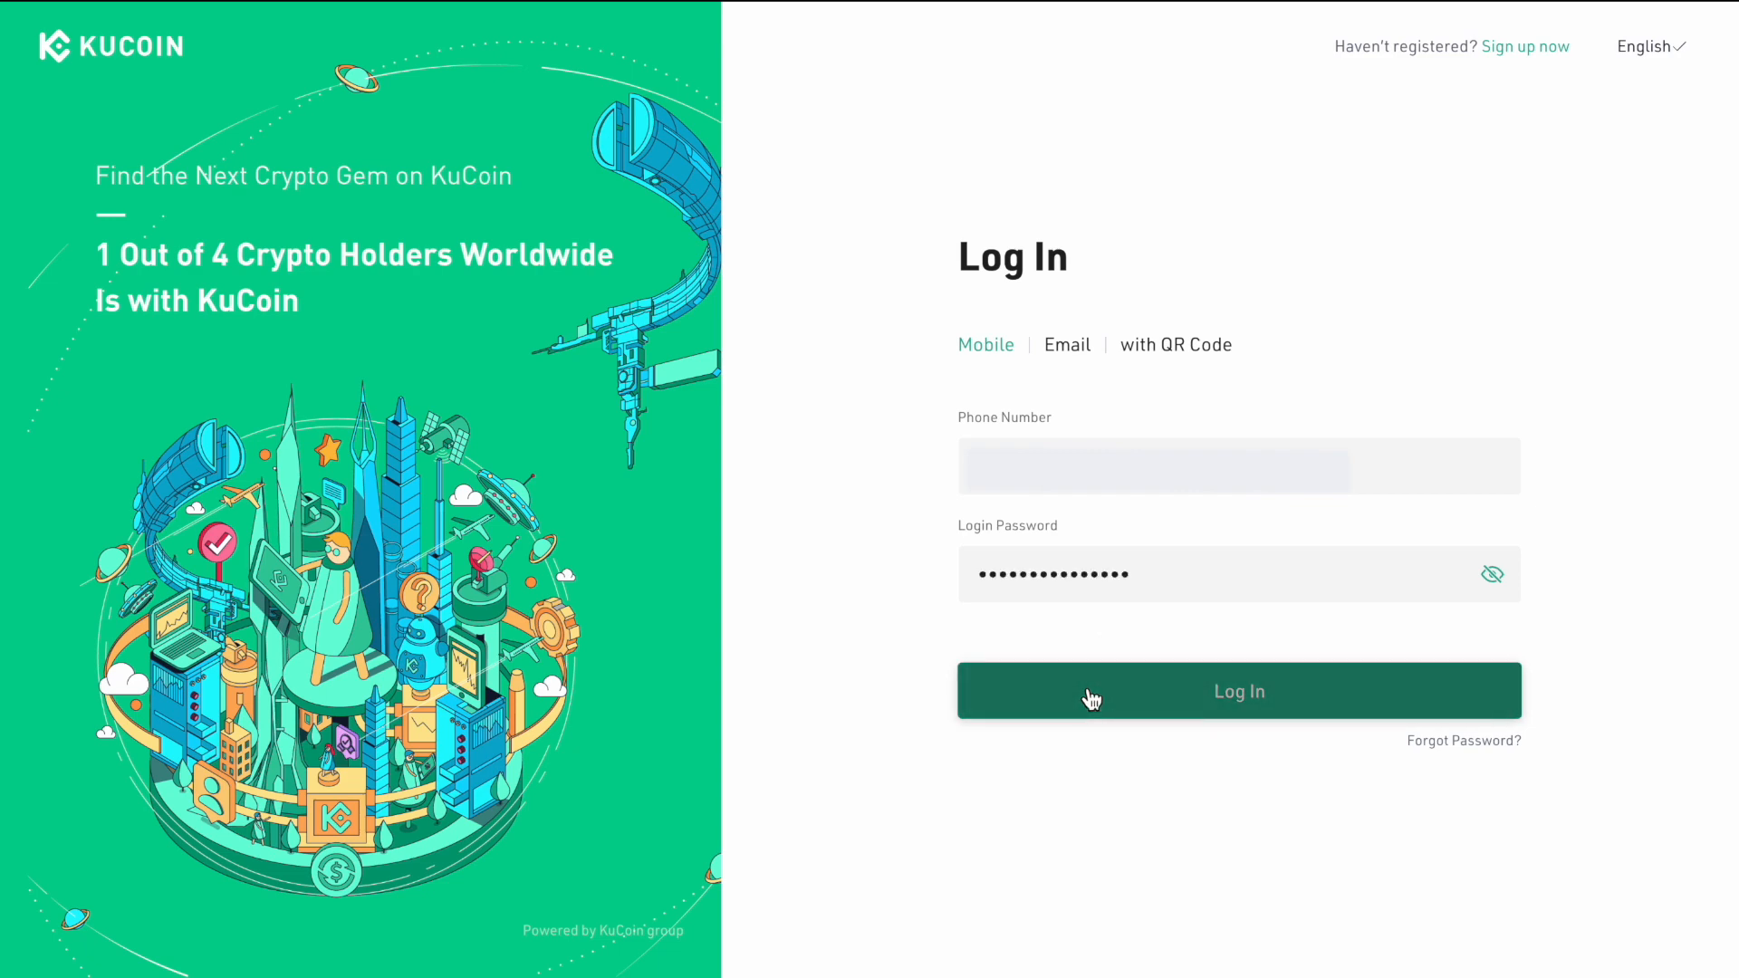
click(1238, 691)
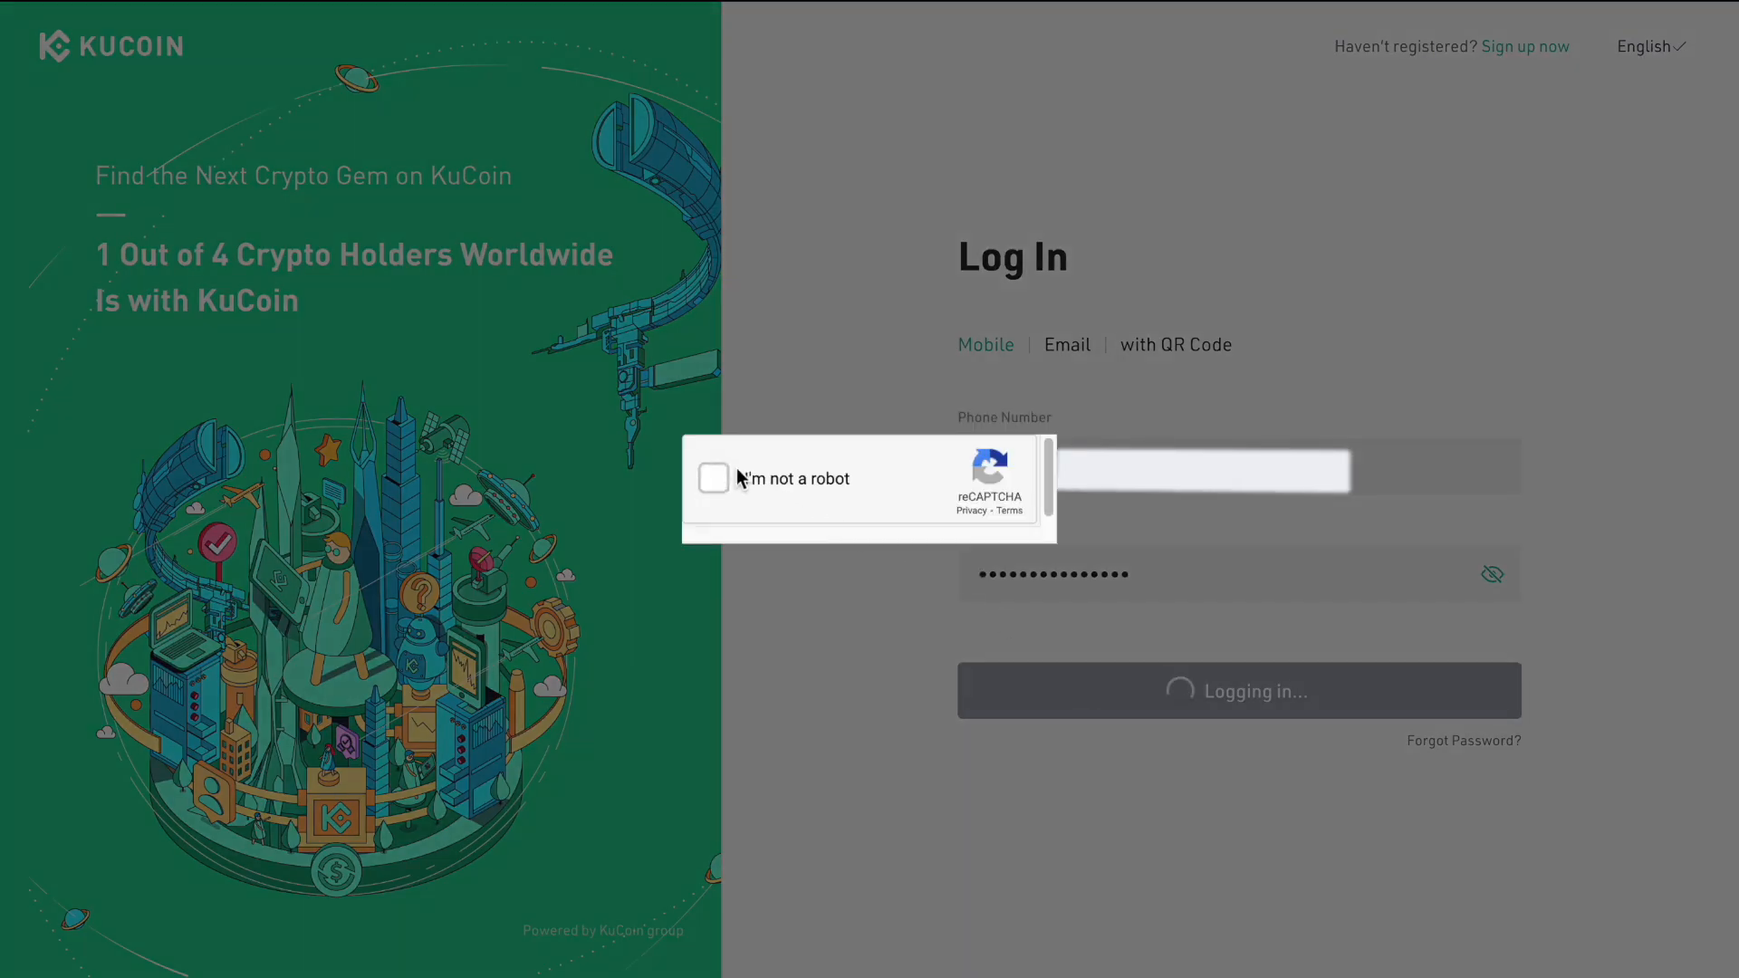
click(713, 478)
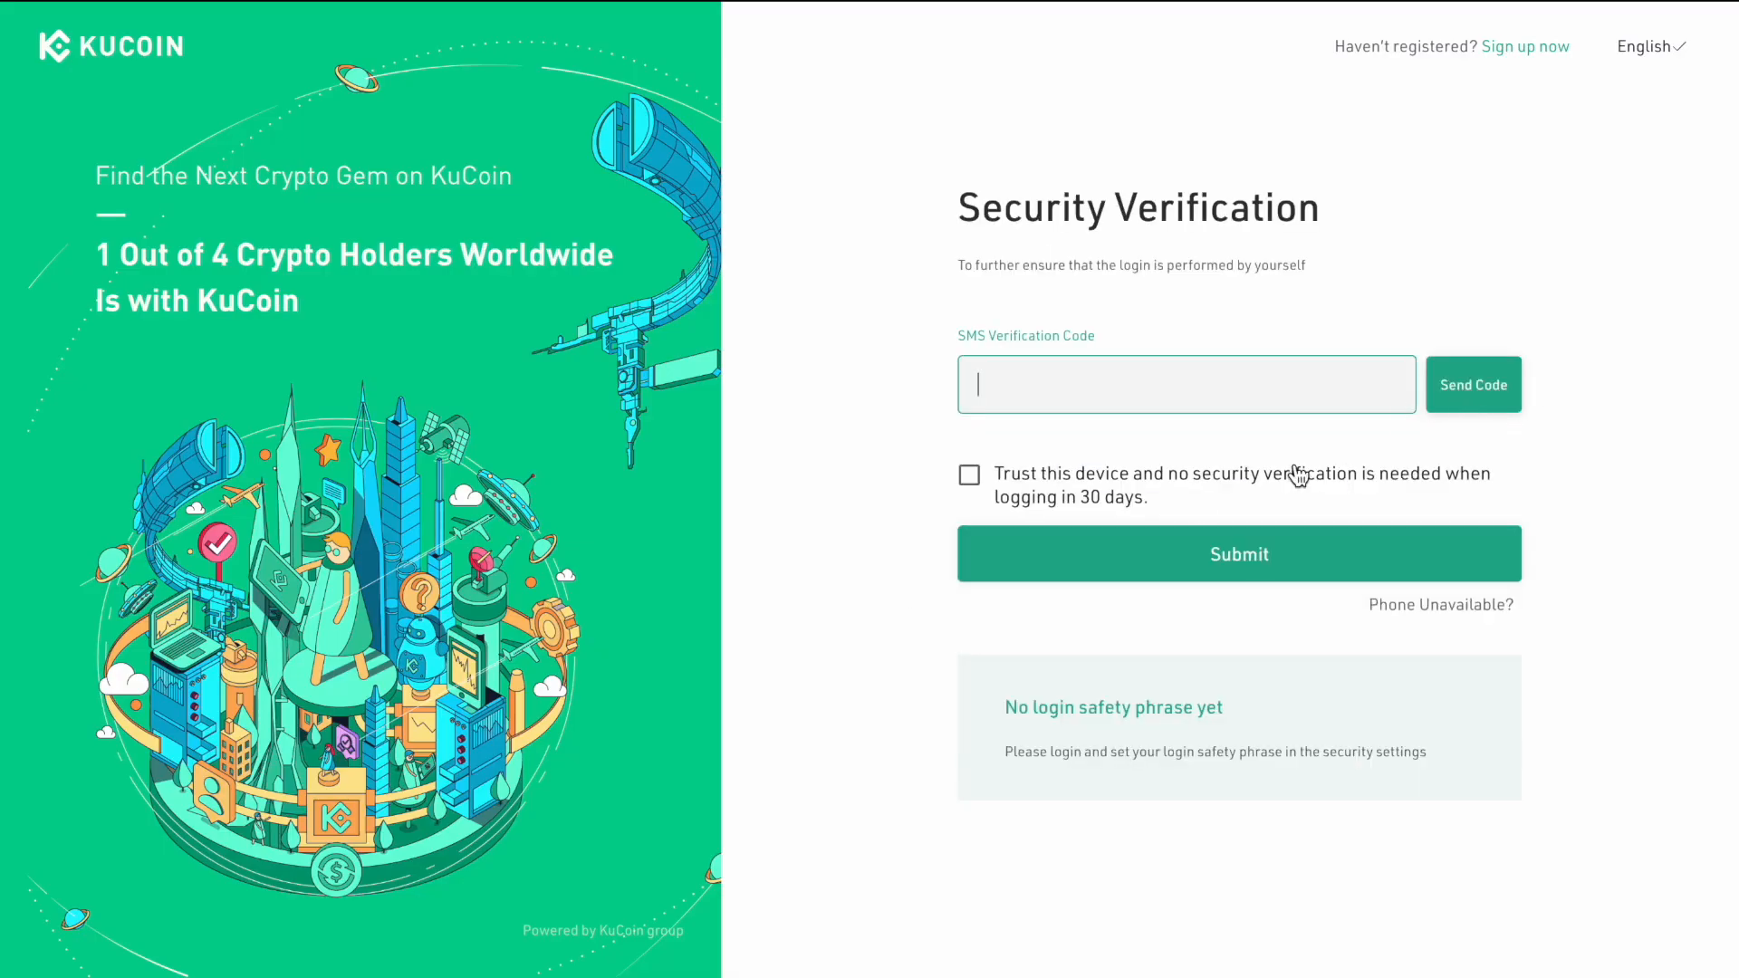
click(1471, 385)
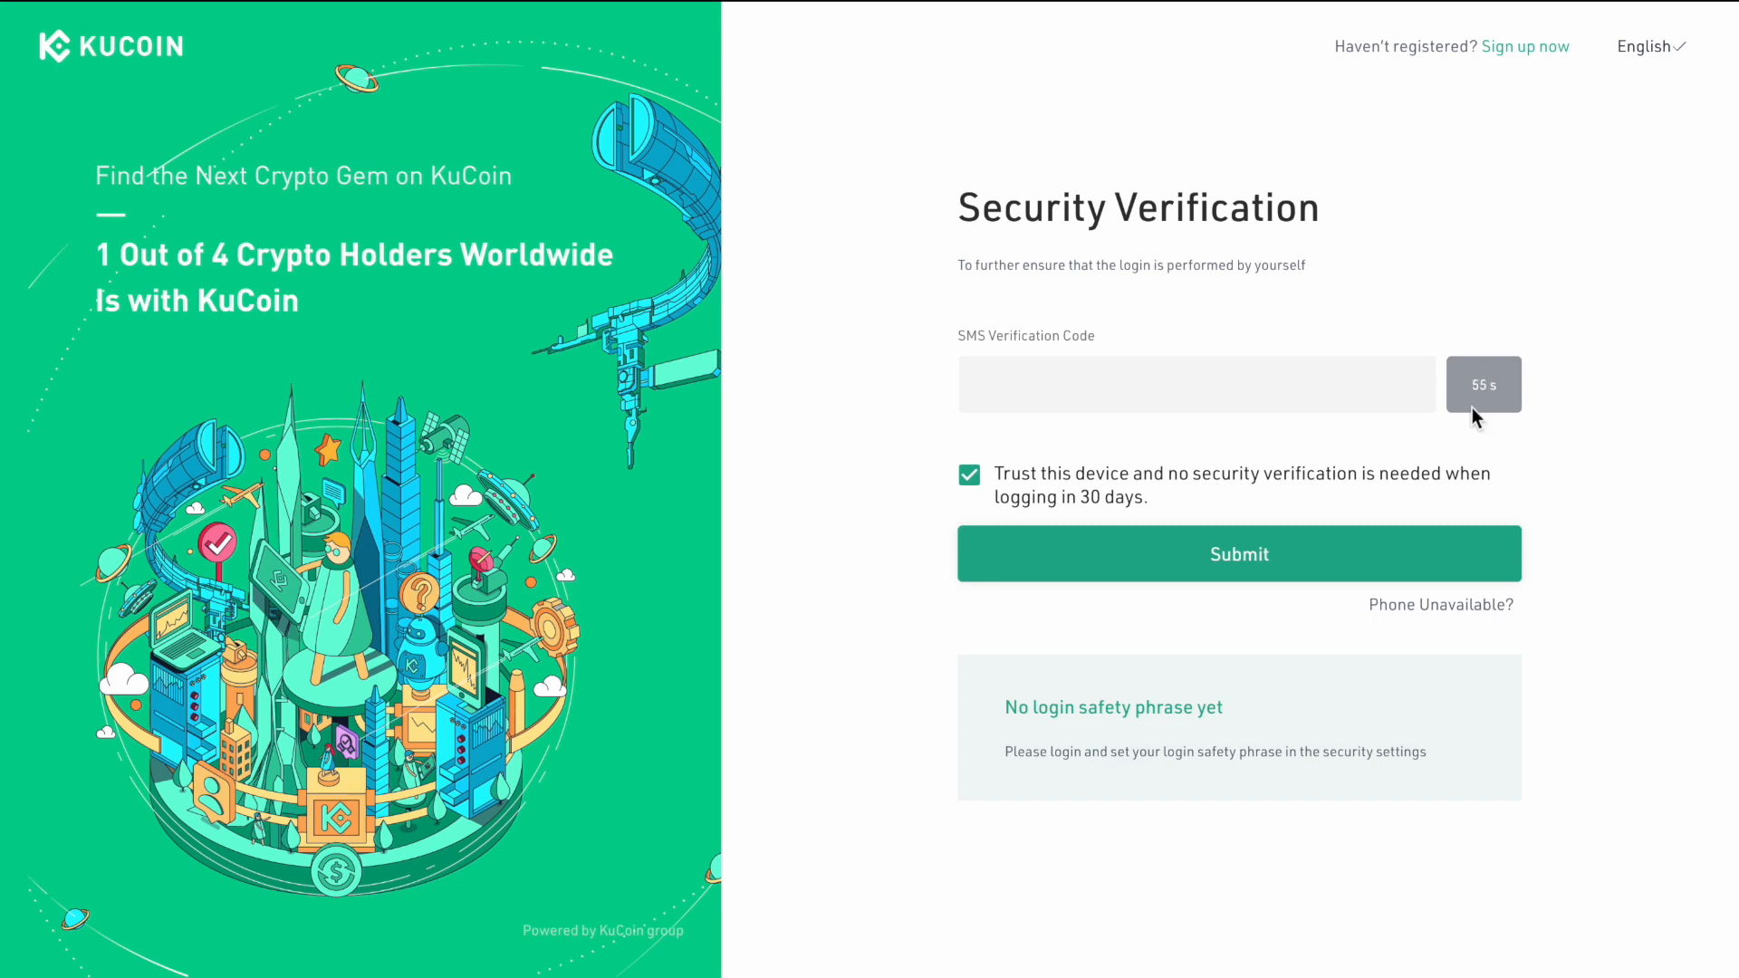
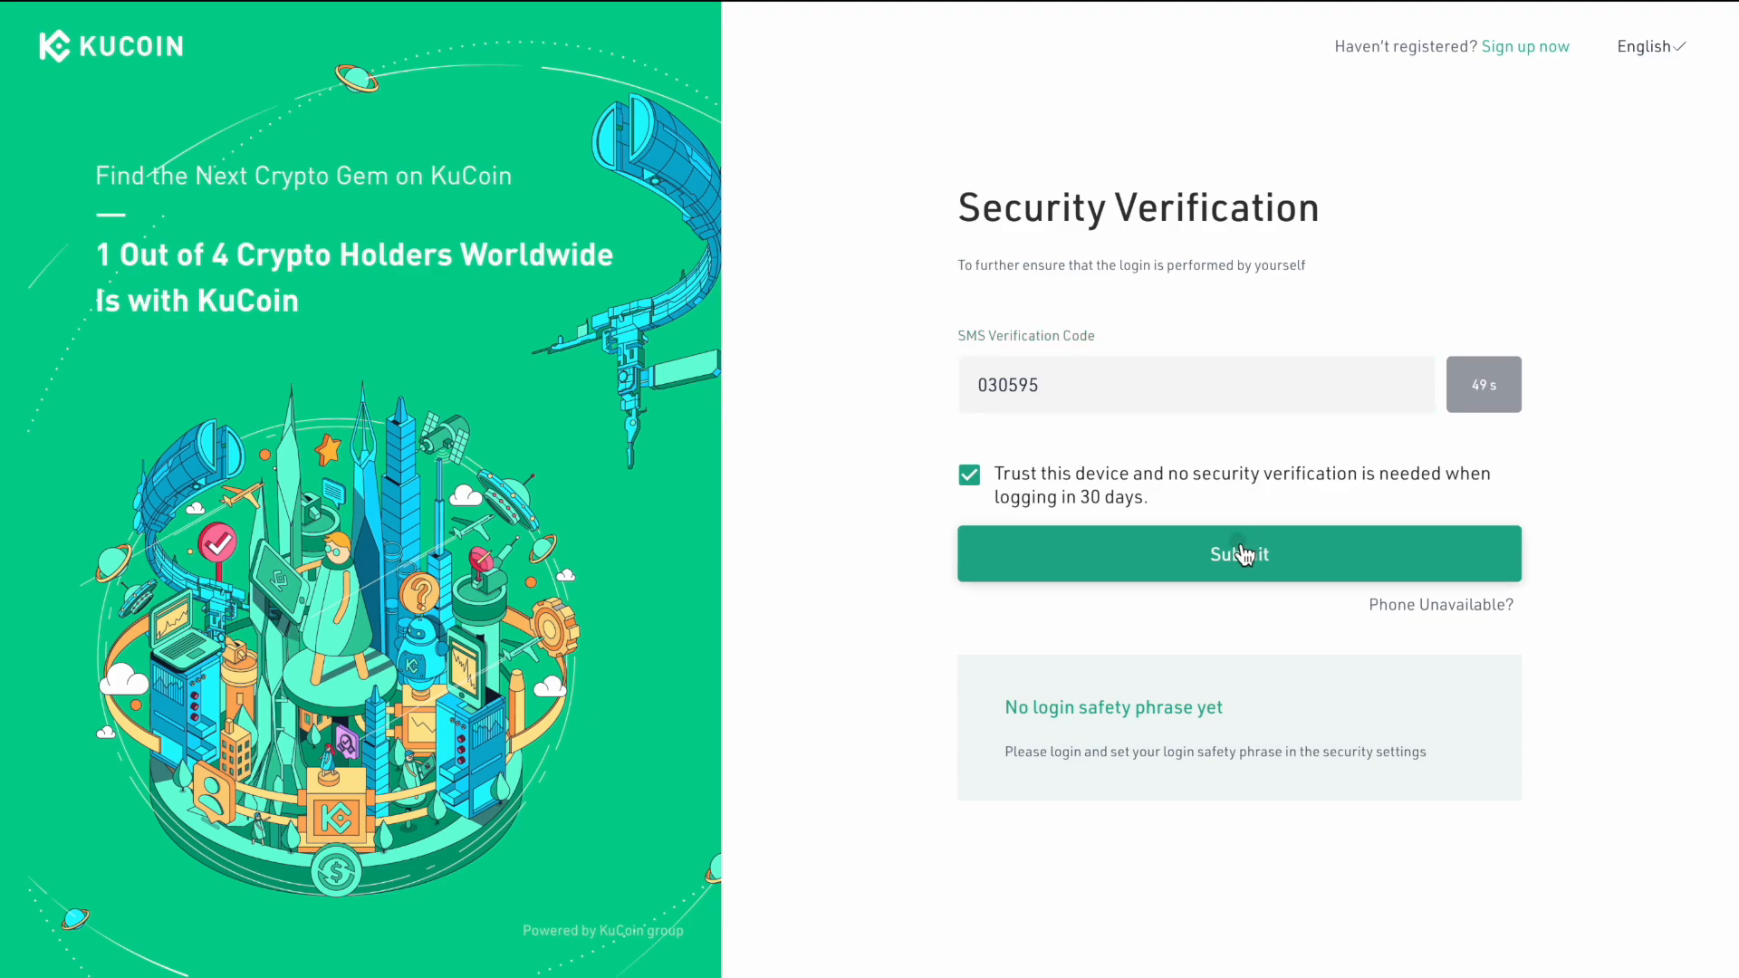
click(1239, 554)
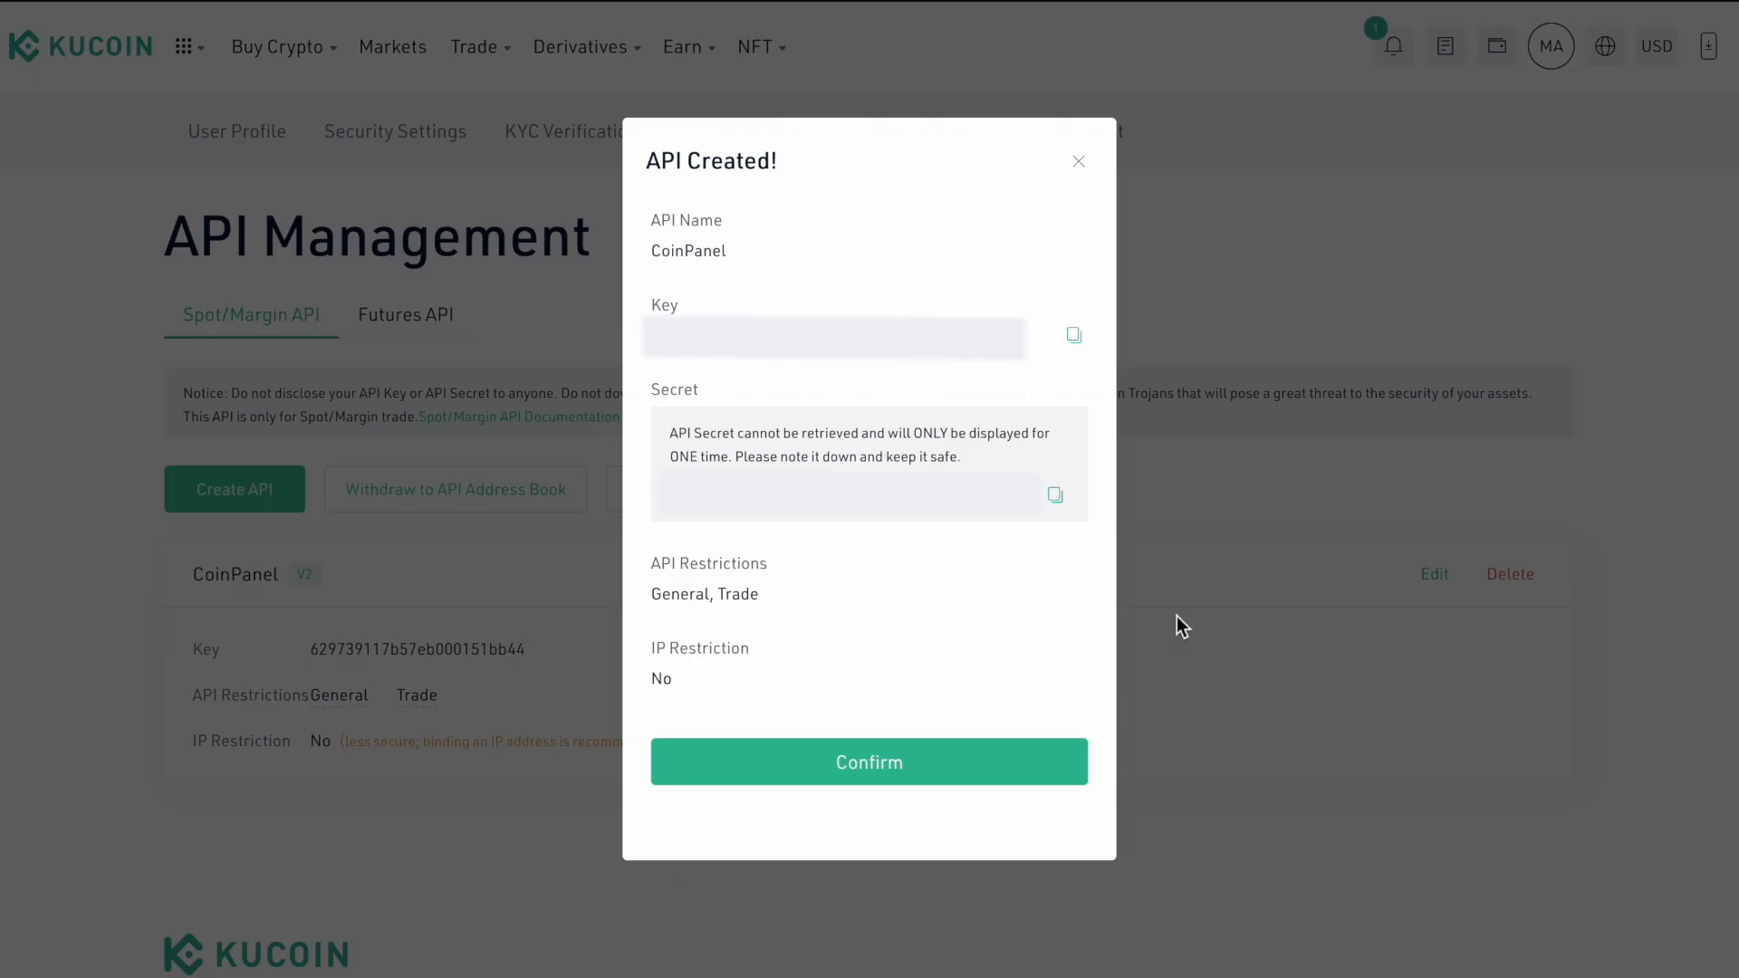
mouse_move(698, 278)
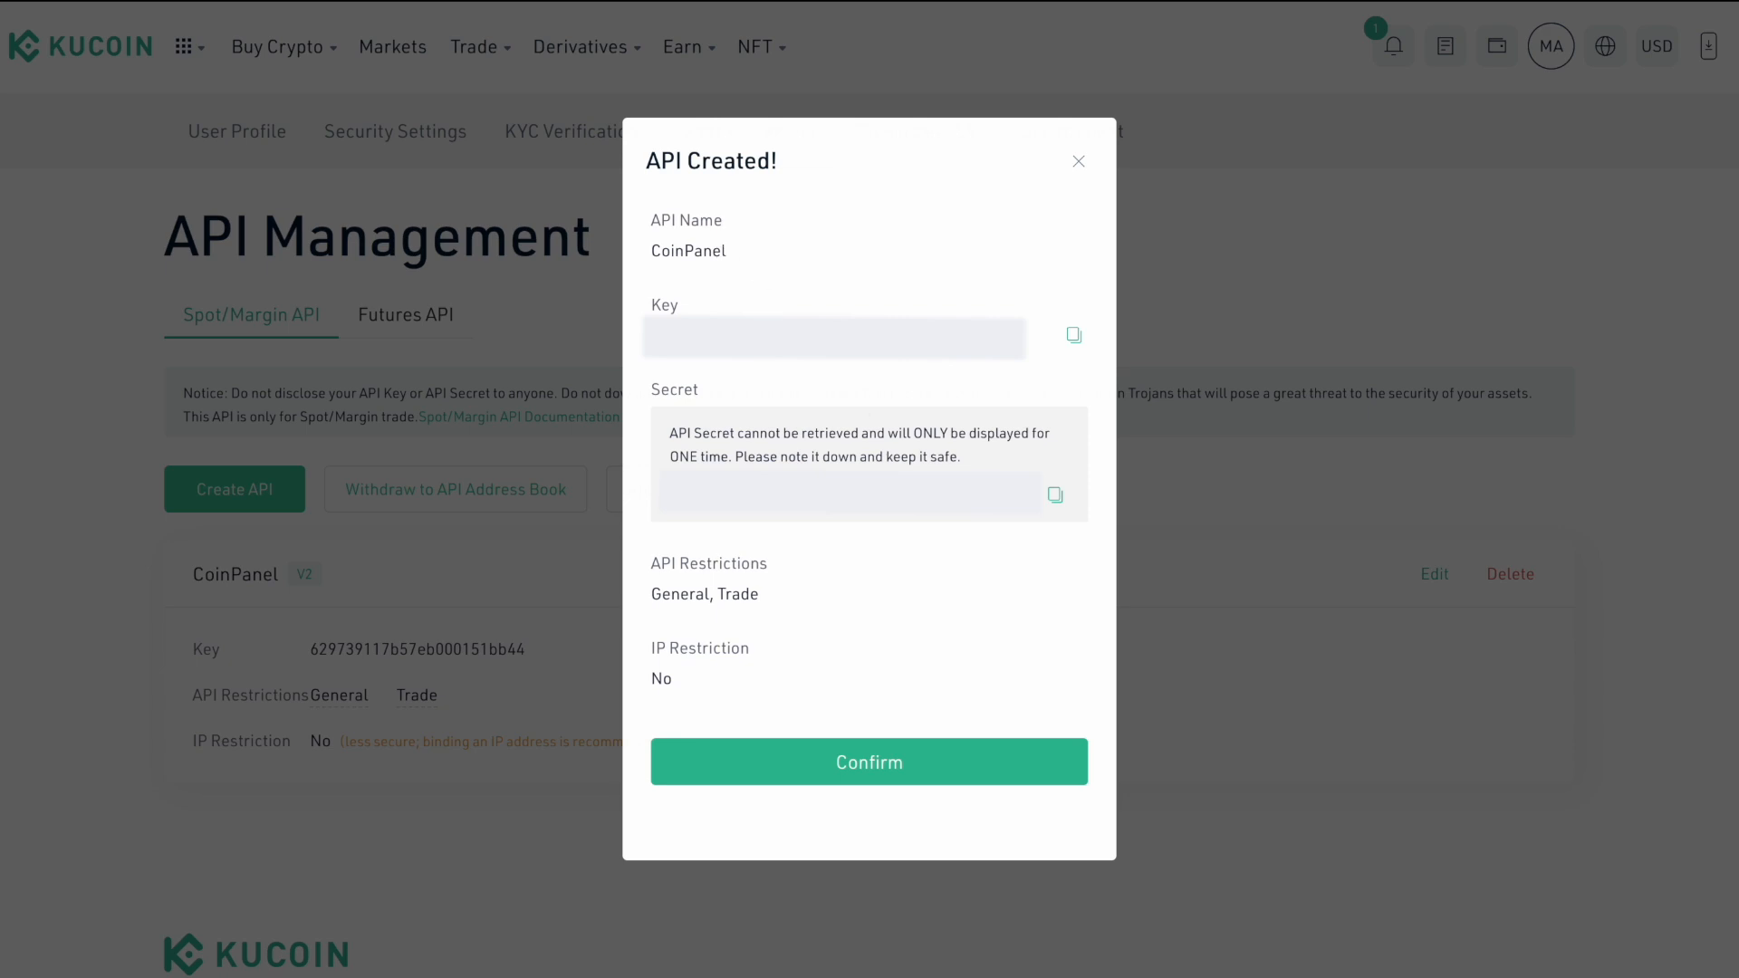
Copy the CoinPanel API key and switch to CoinPanel's exchange settings.
click(1072, 335)
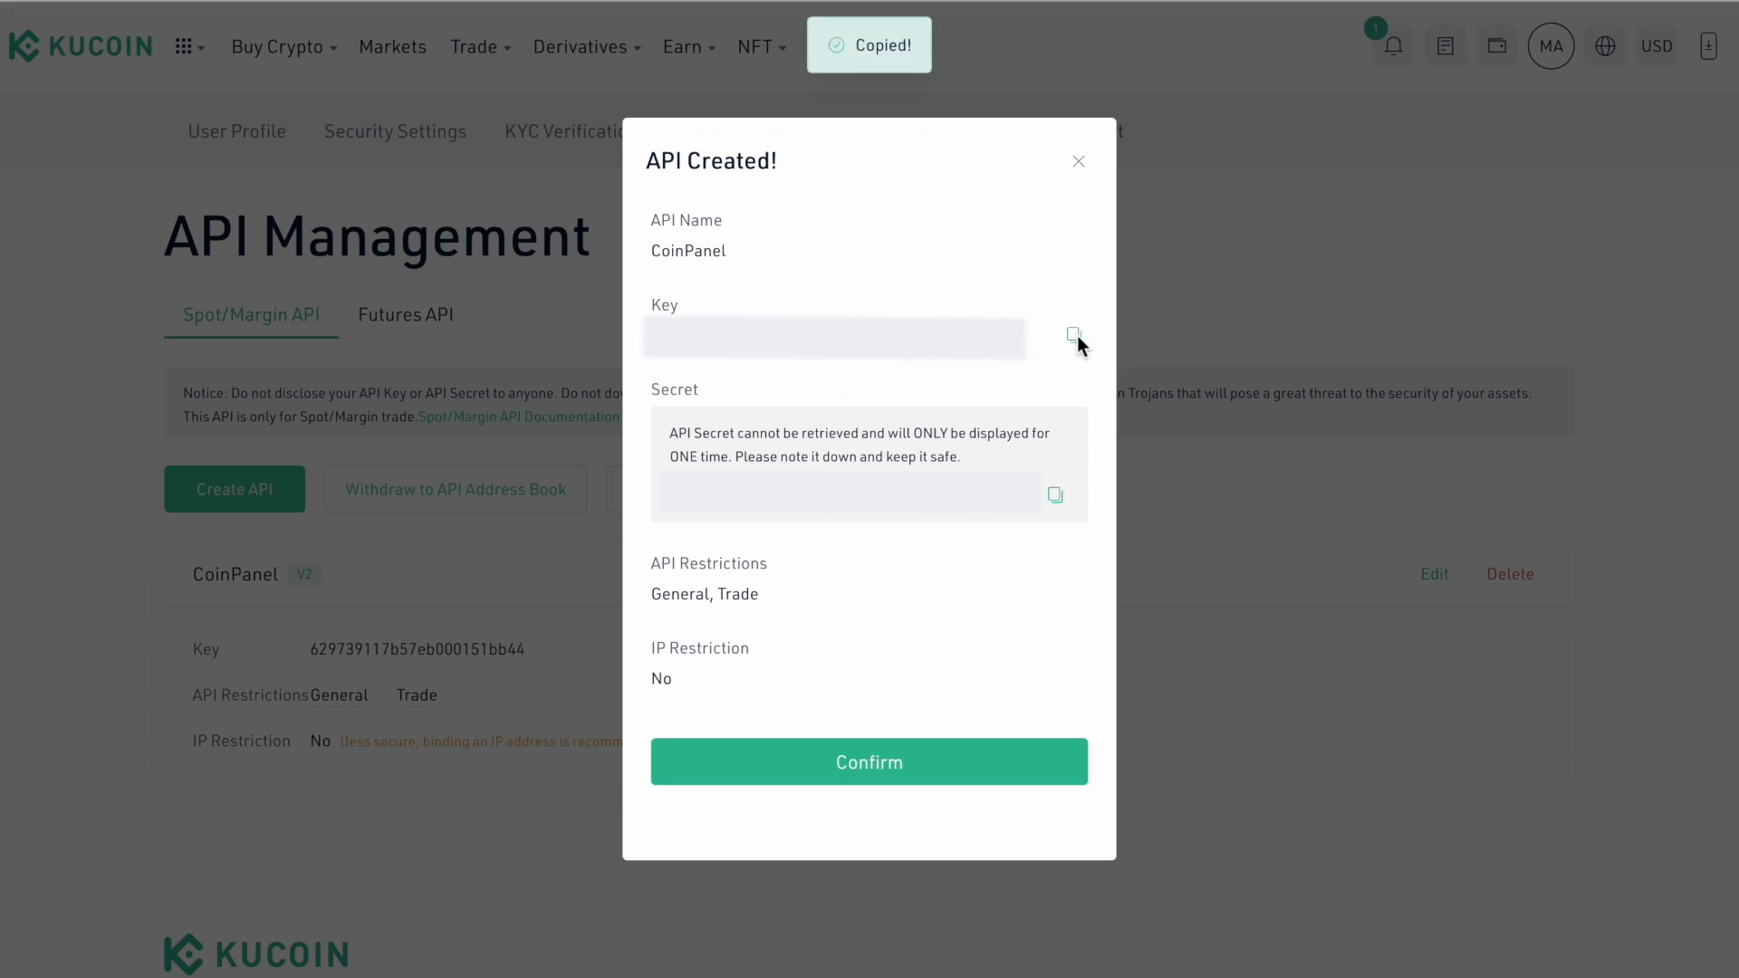
click(868, 761)
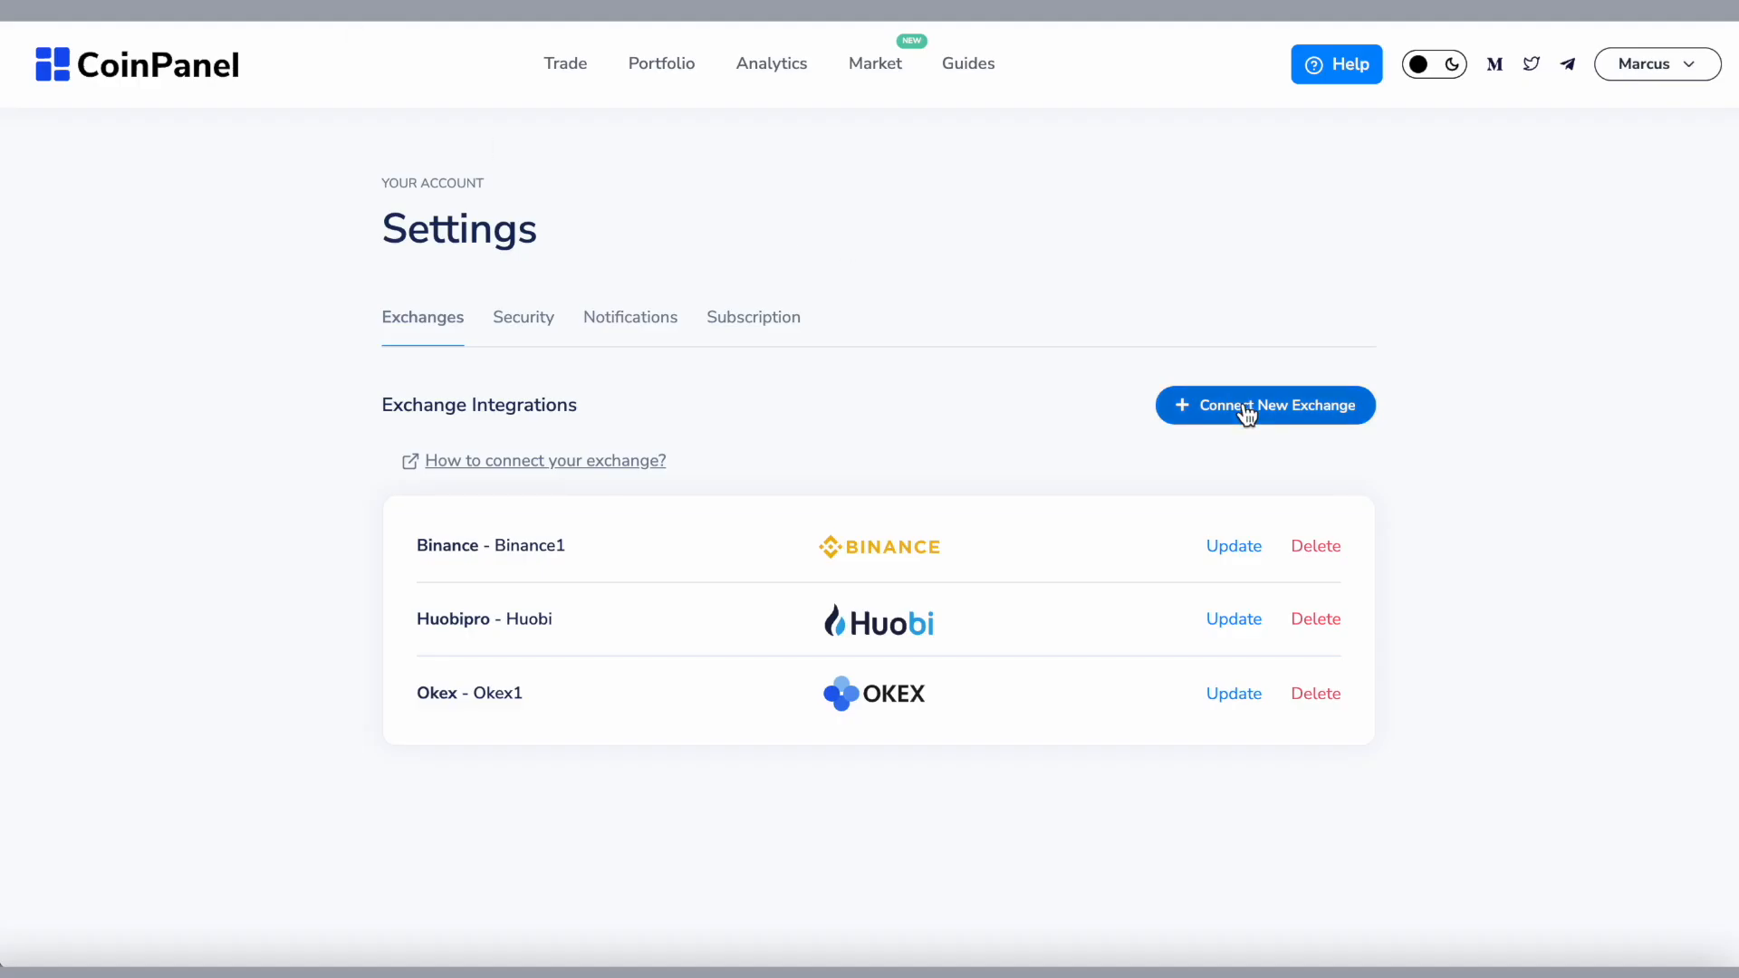
Start a new exchange connection with KuCoin selected.
click(1263, 405)
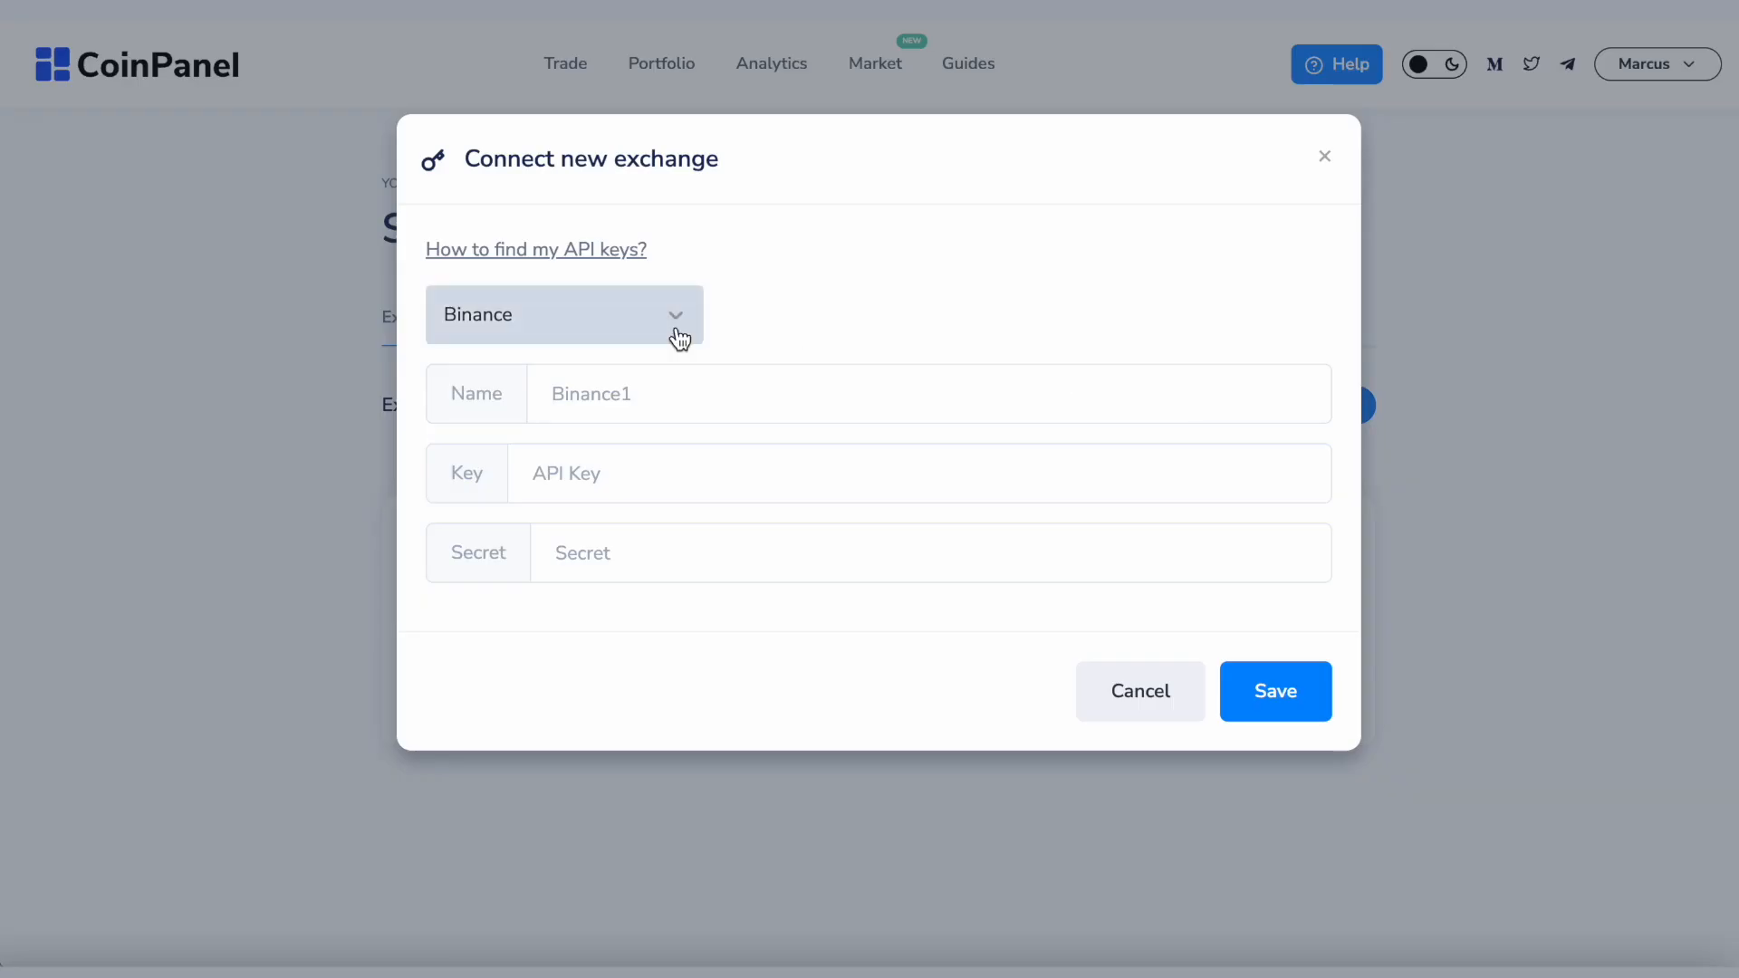
click(564, 314)
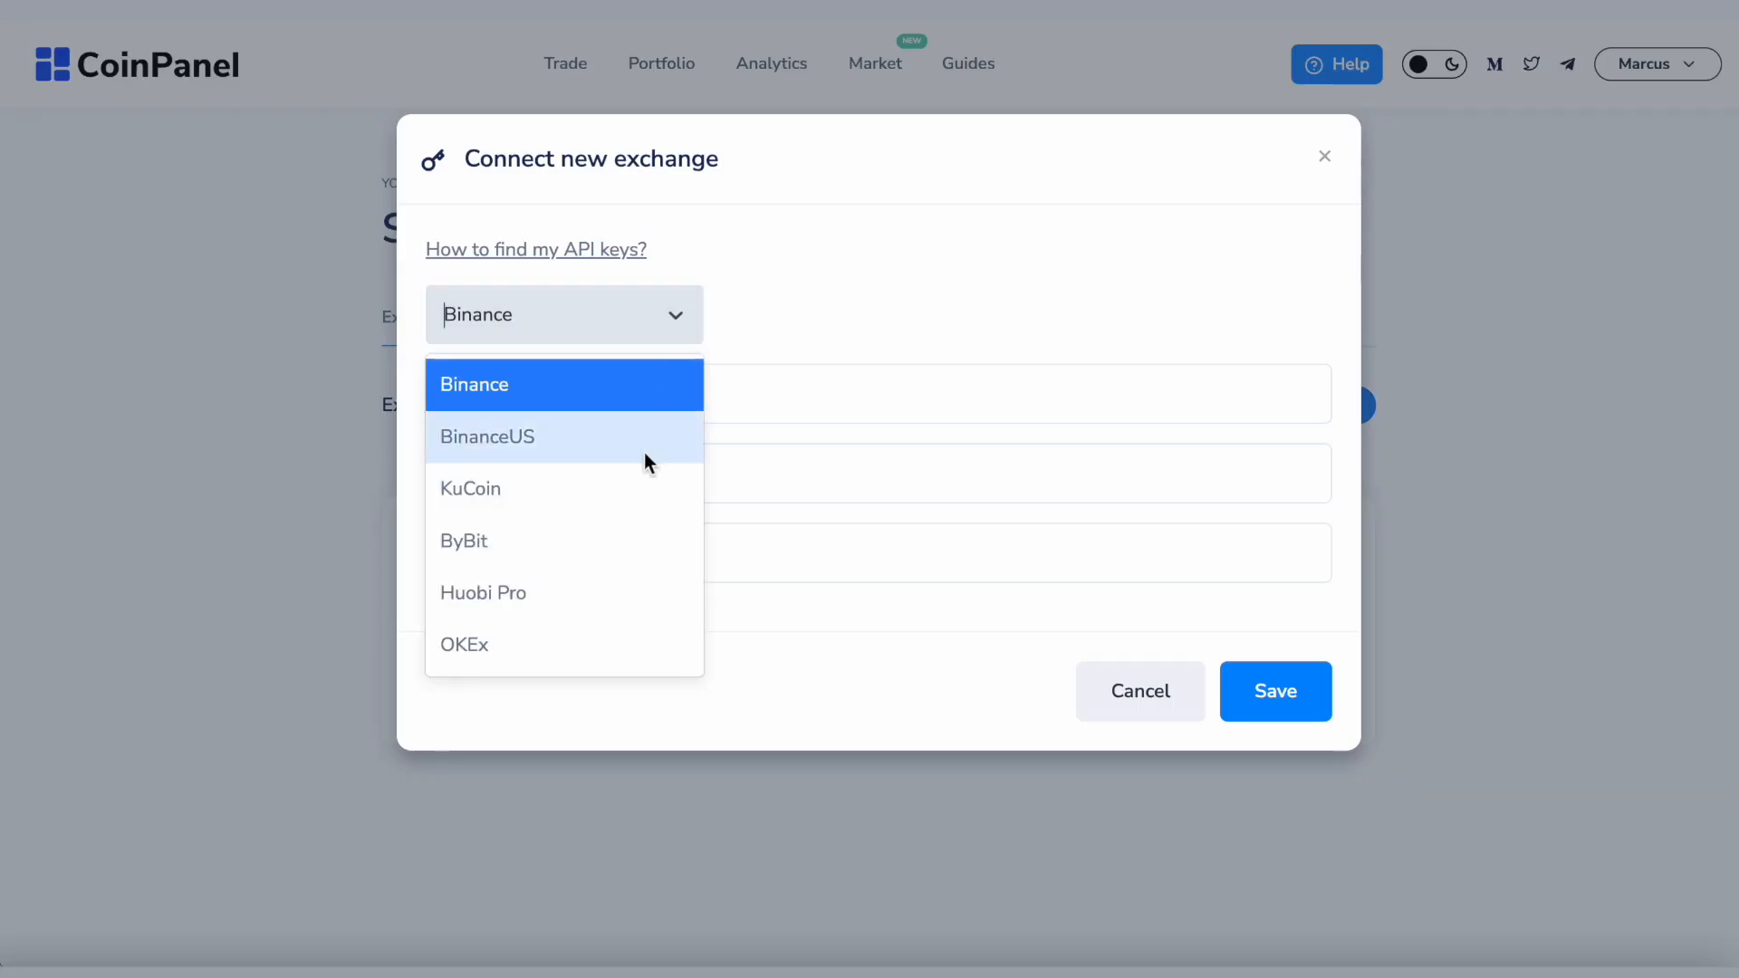
click(470, 488)
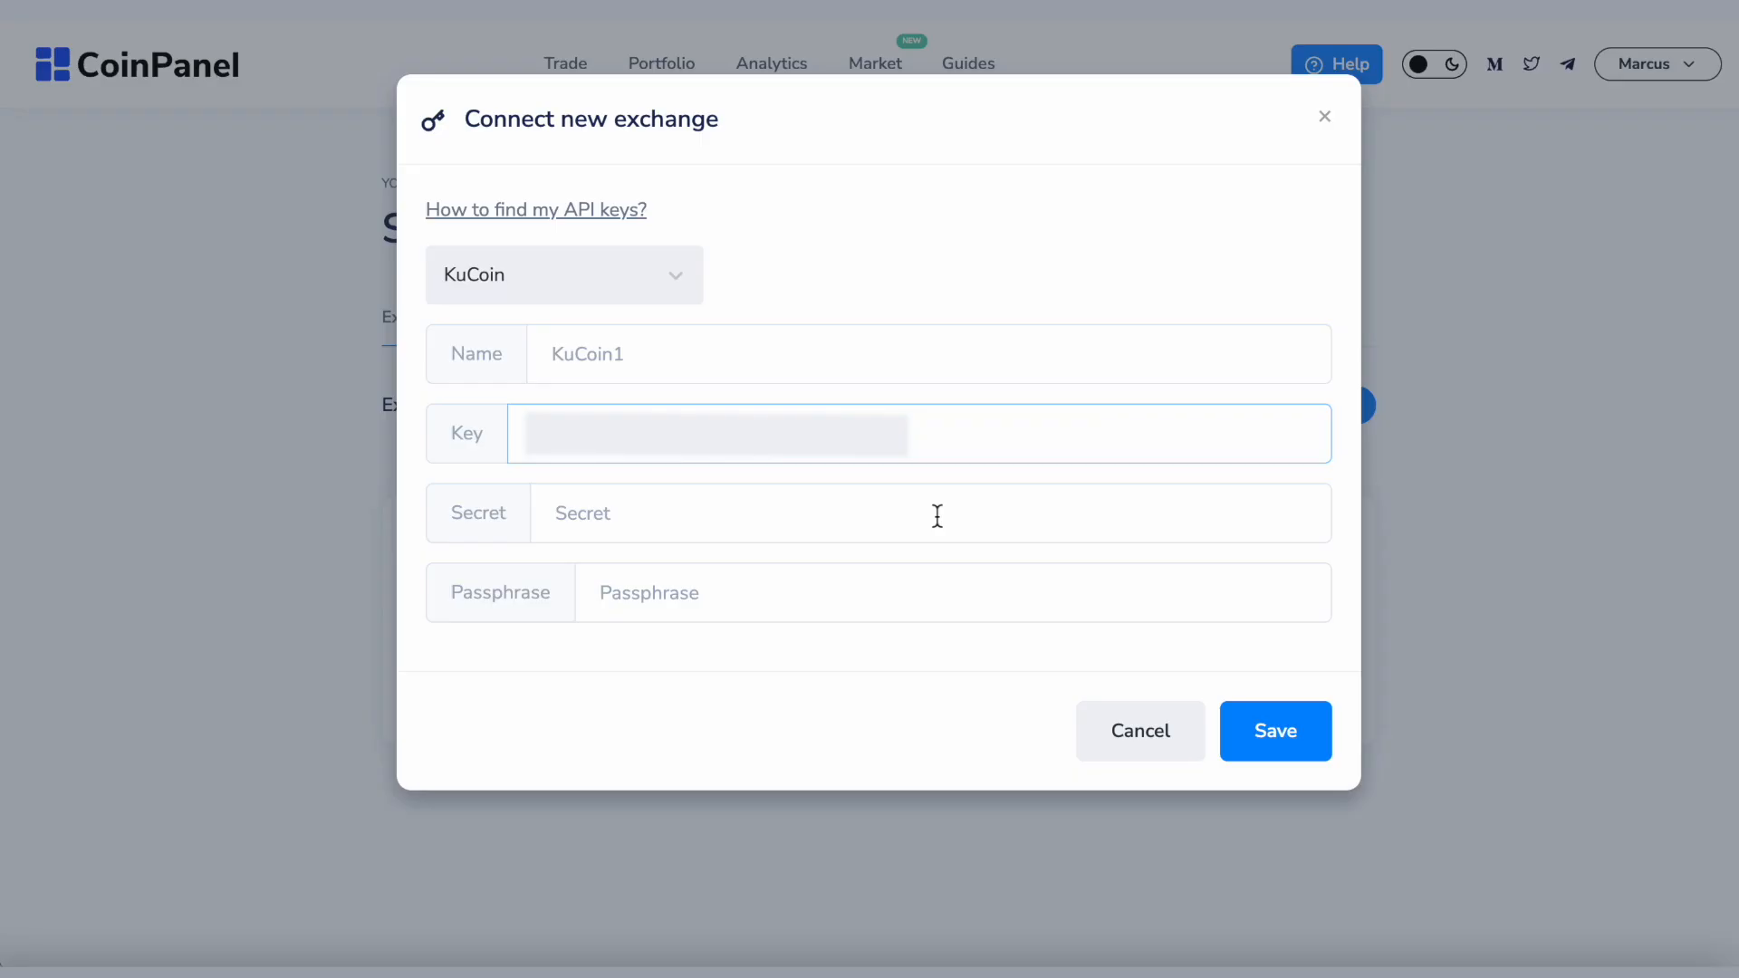
Fill in the API secret and passphrase, name the connection 'Kucoin', and save.
click(765, 592)
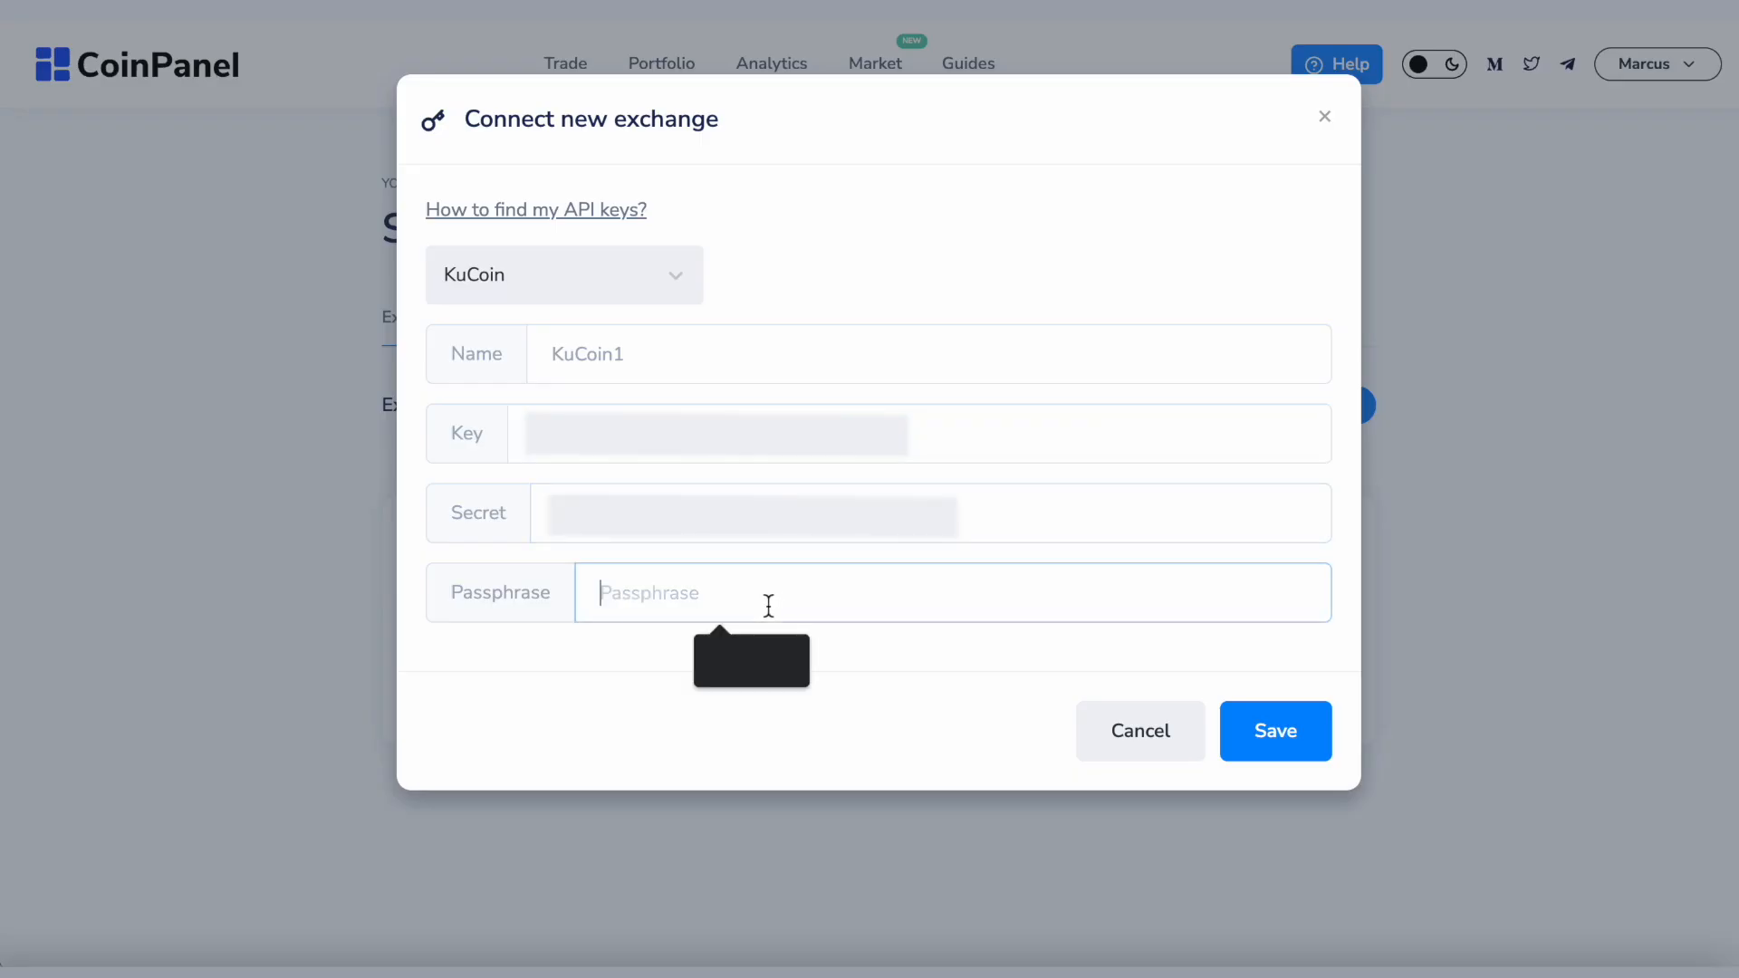
click(776, 592)
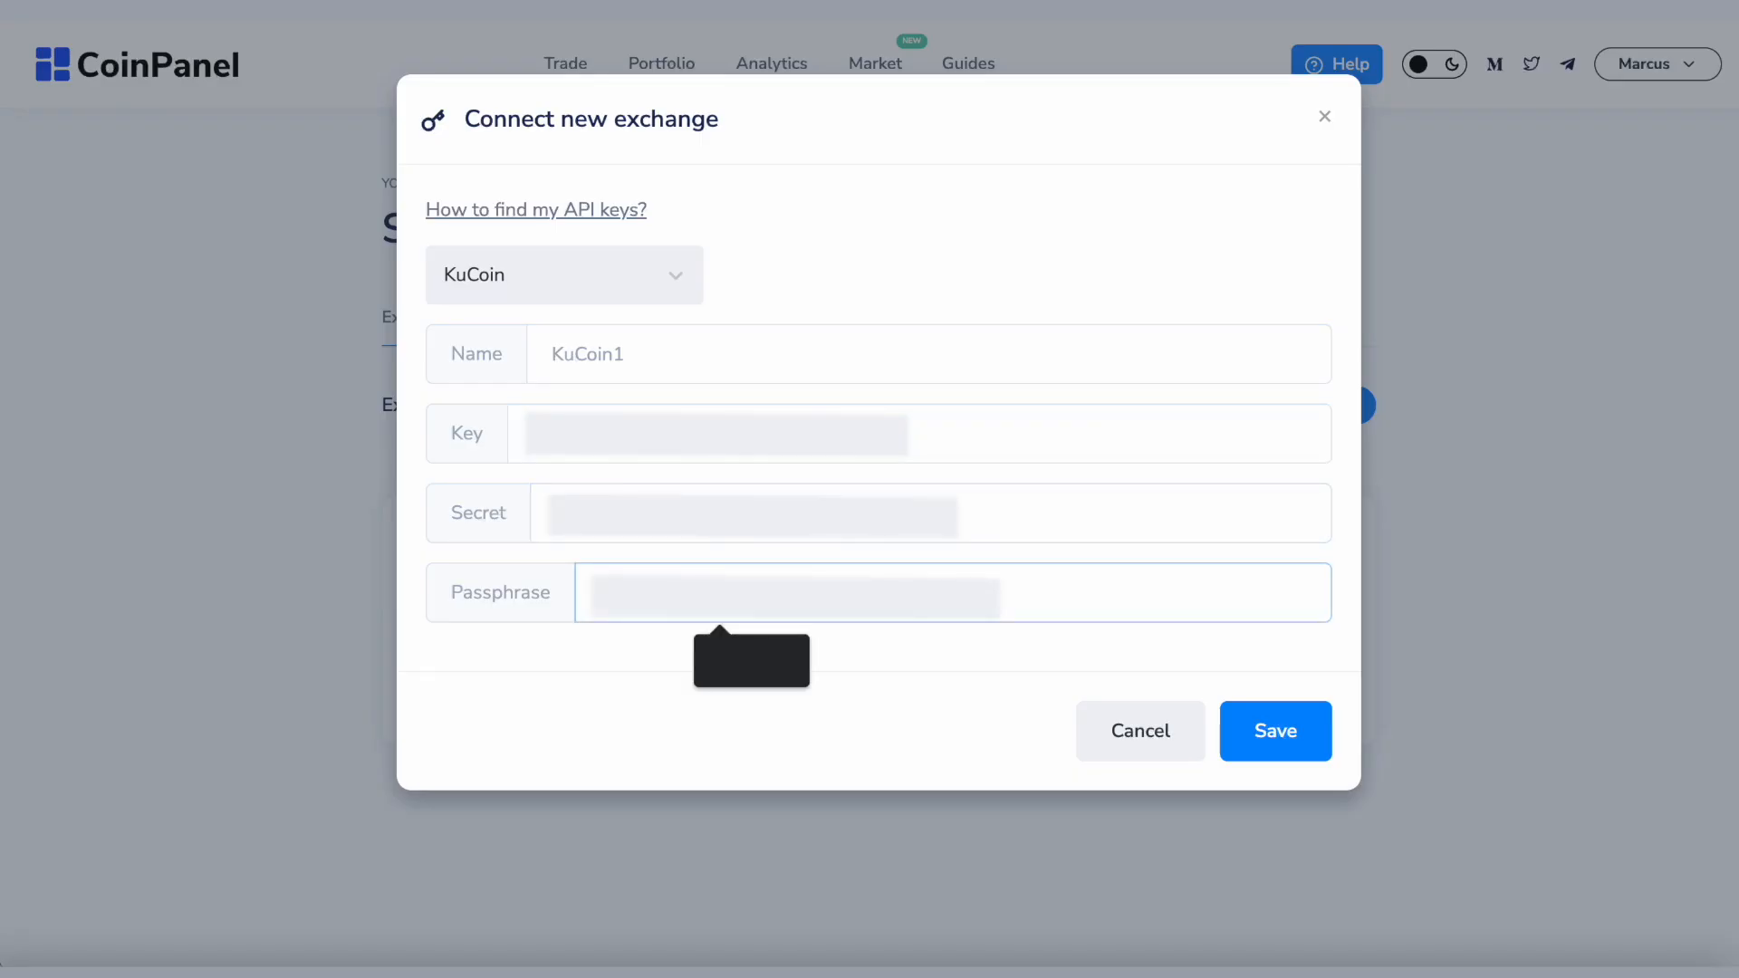
click(876, 354)
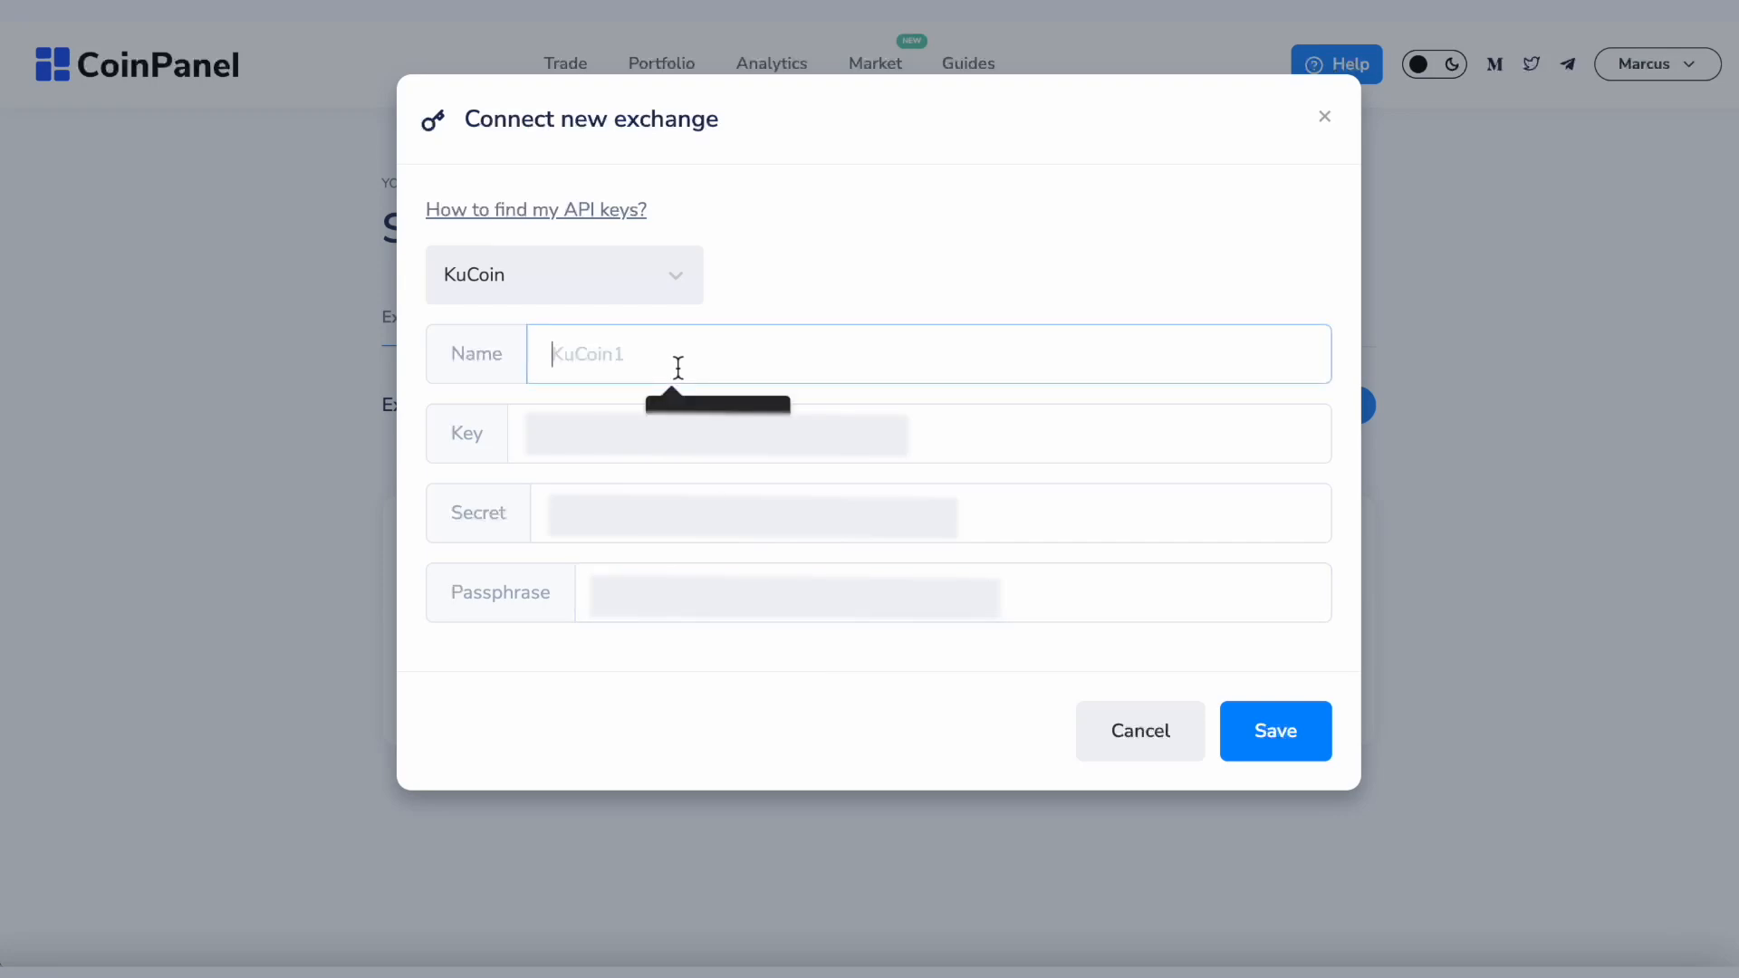
text(Kucoin)
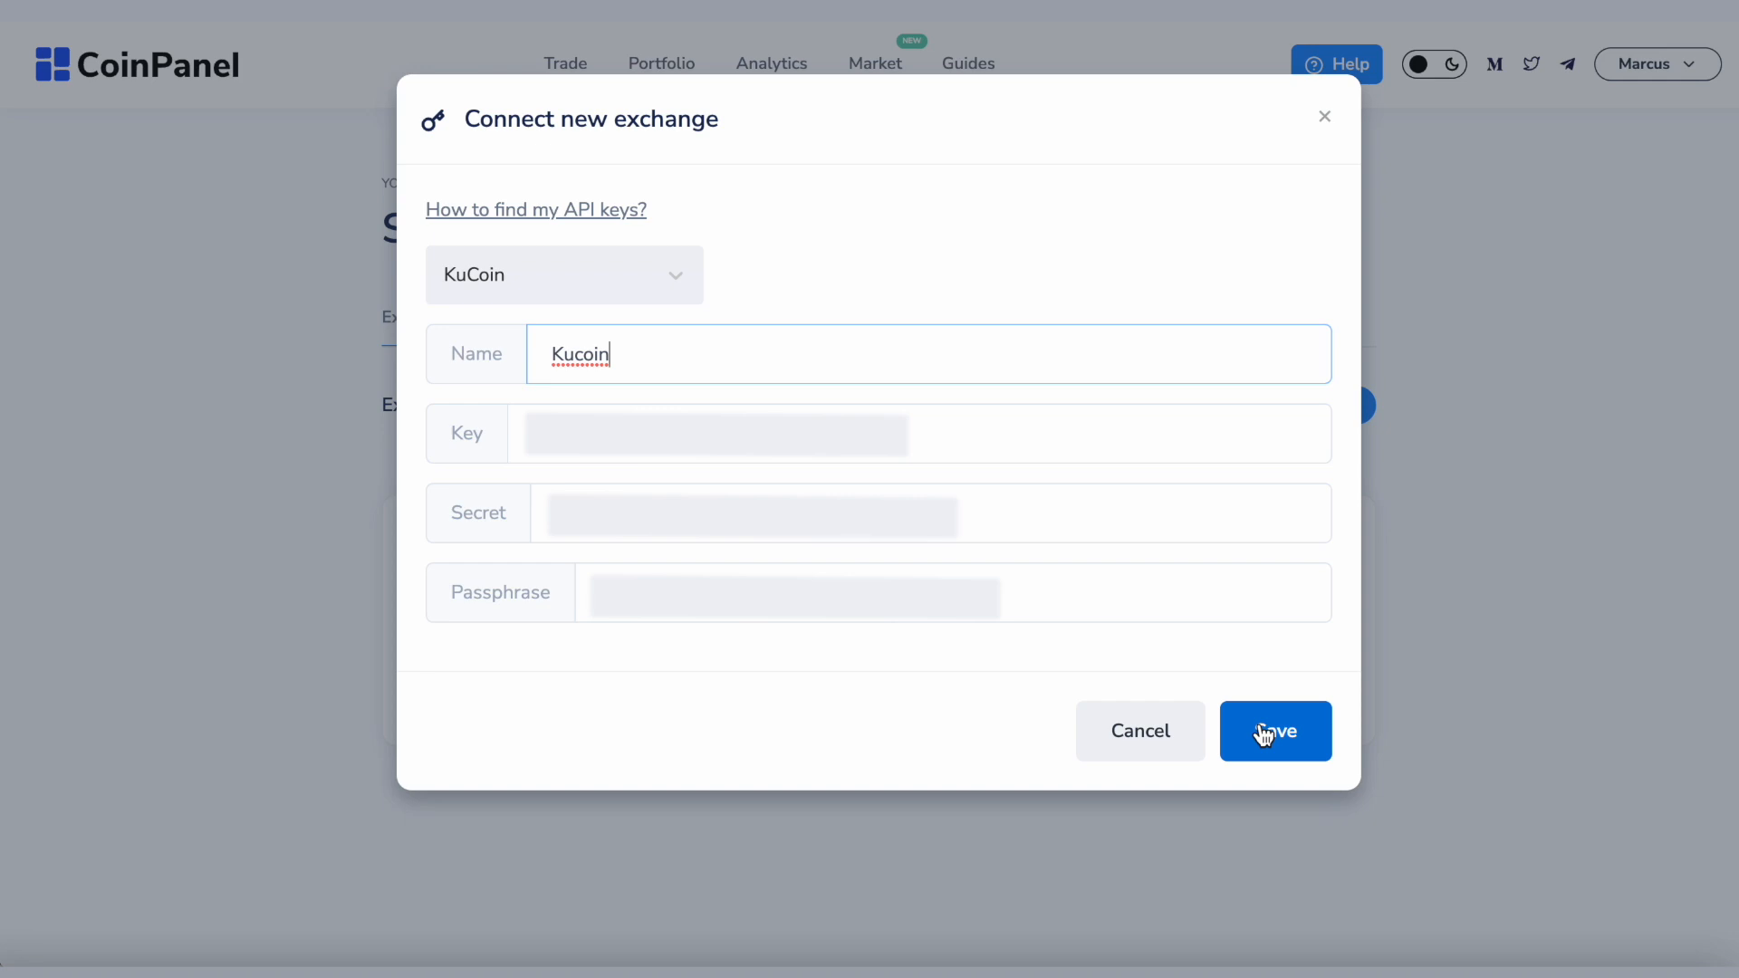
click(1274, 731)
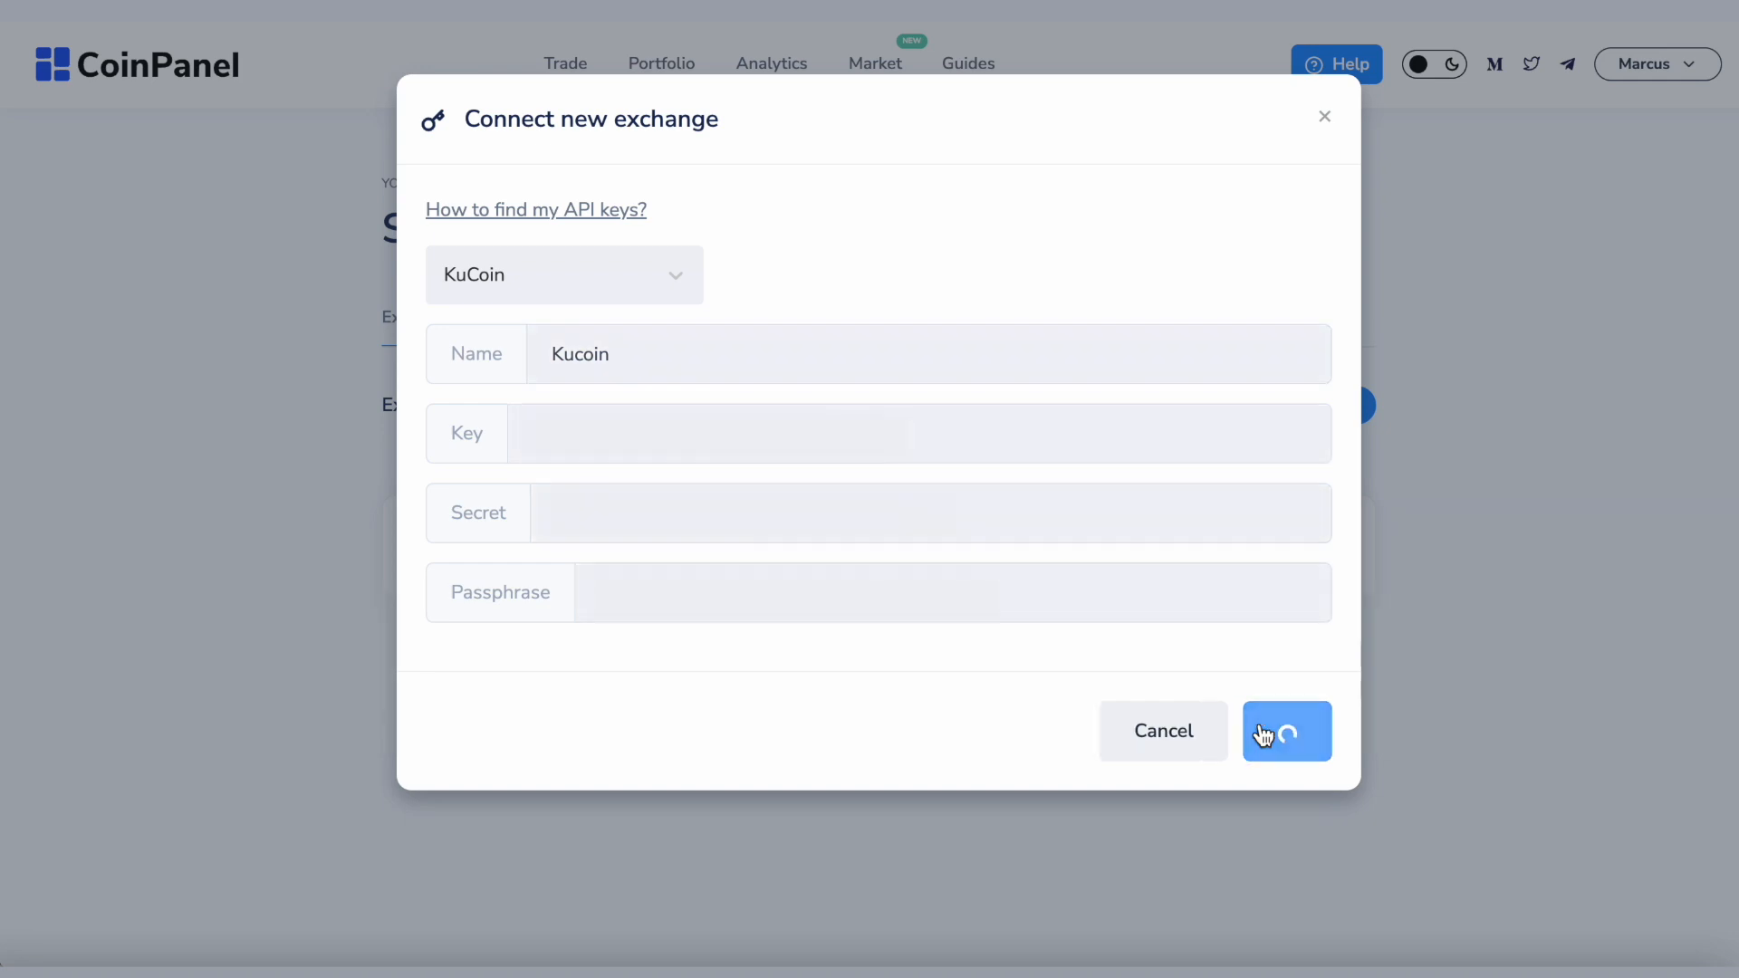
click(1286, 731)
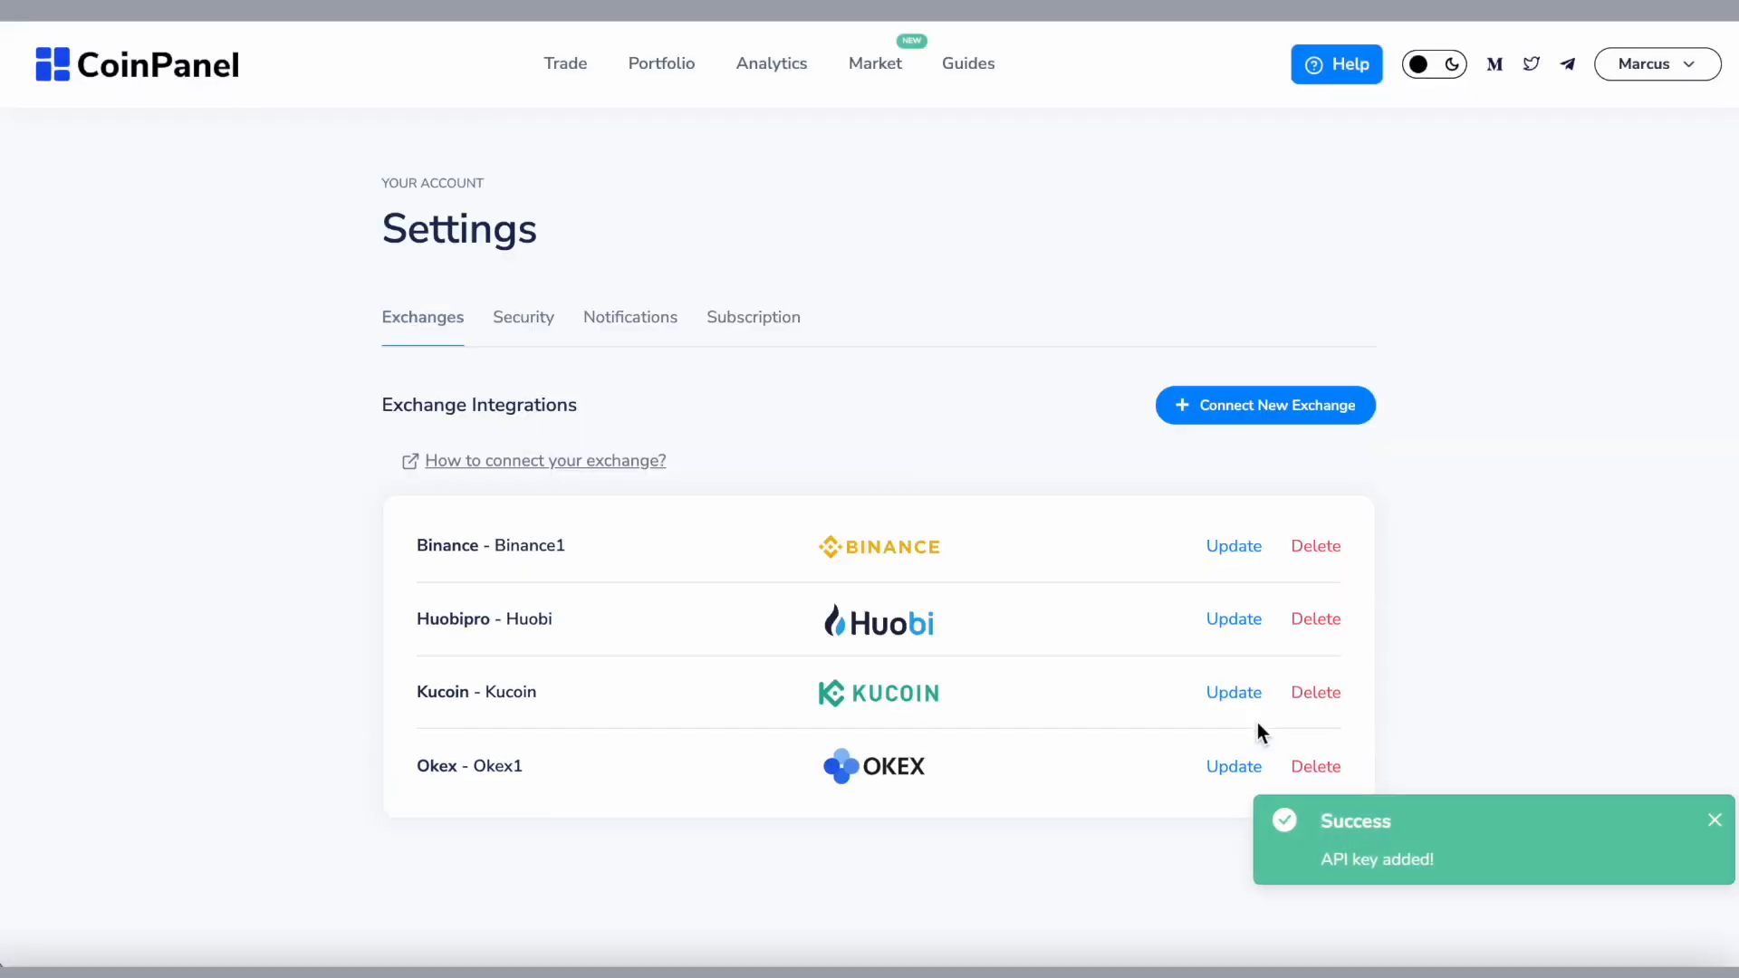